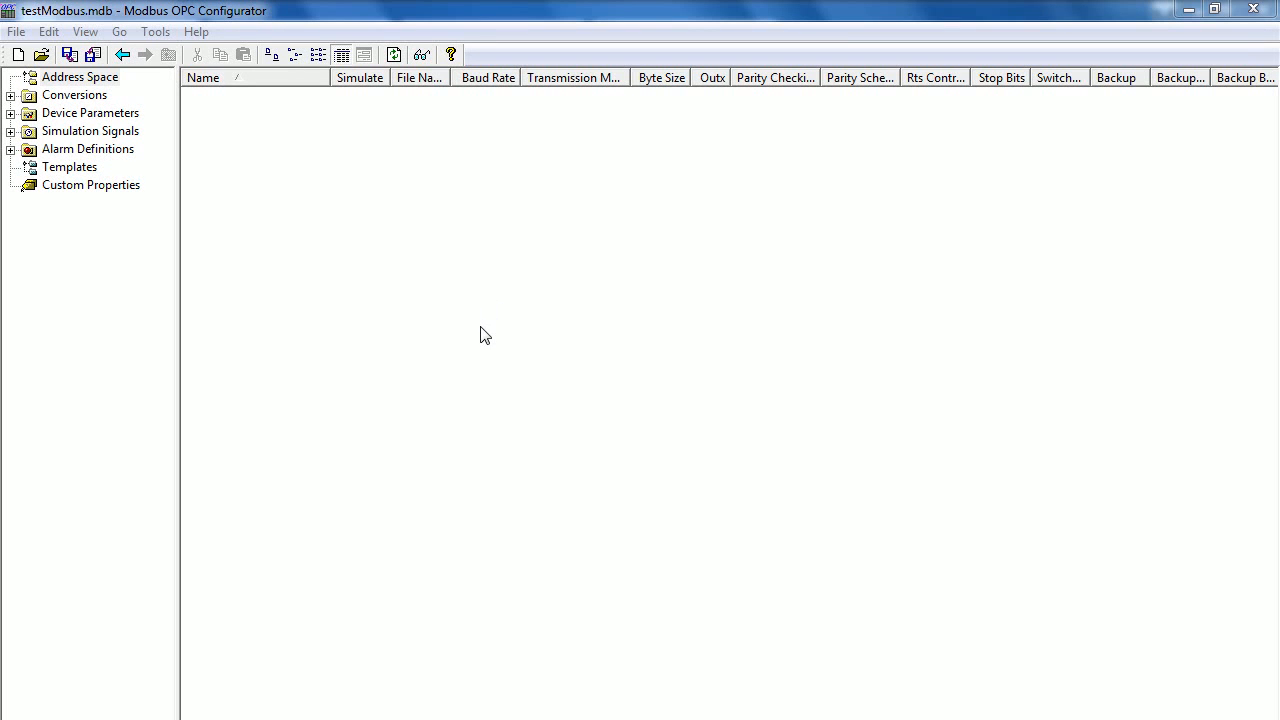
mouse_move(462, 334)
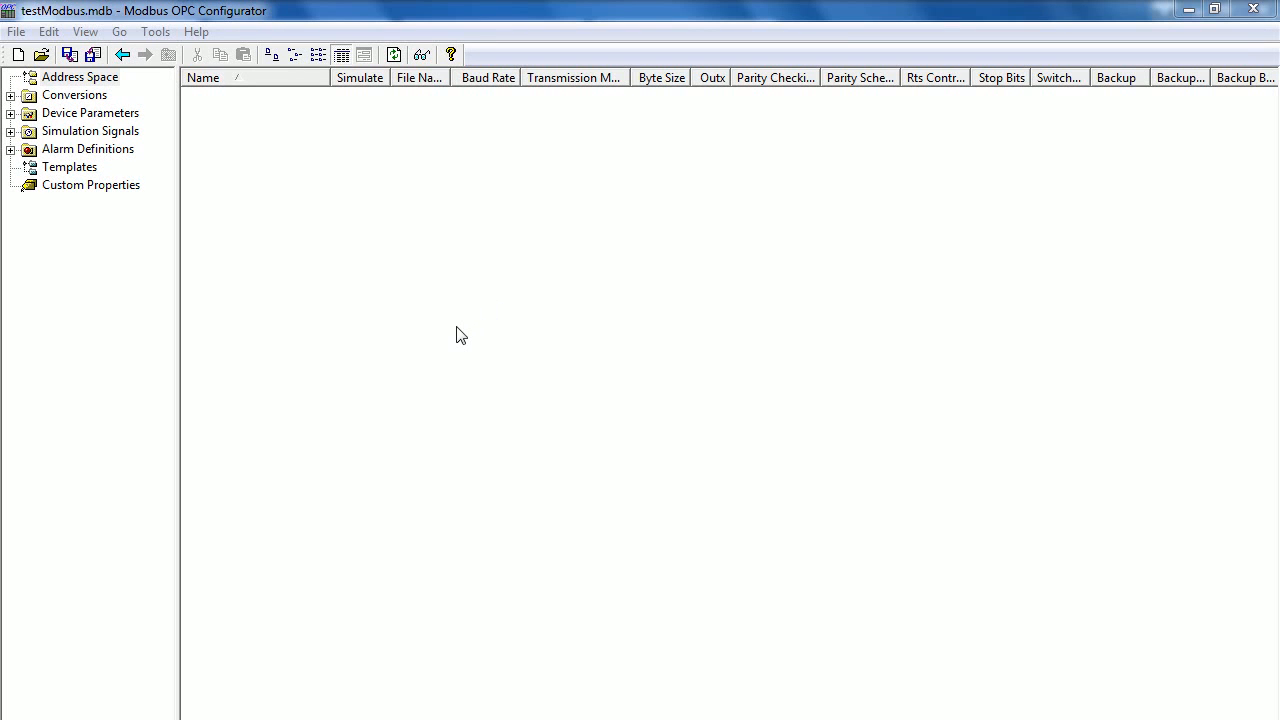
mouse_move(62, 96)
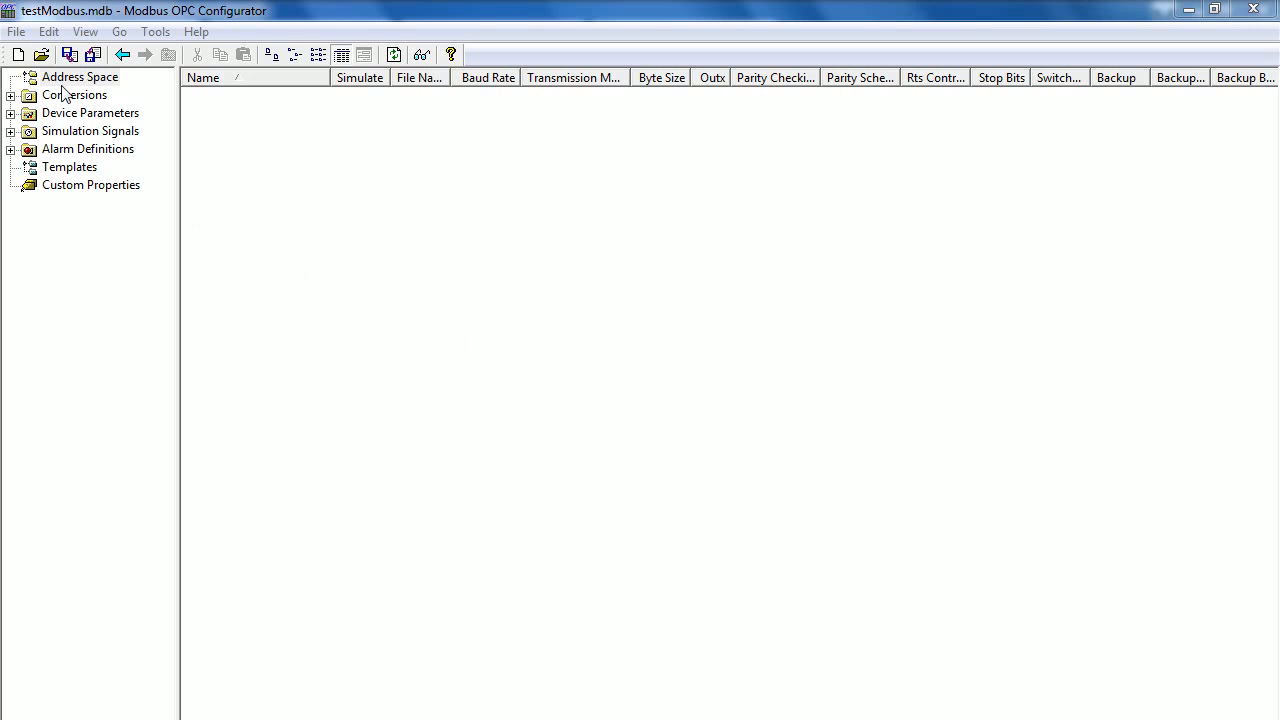
mouse_move(112, 88)
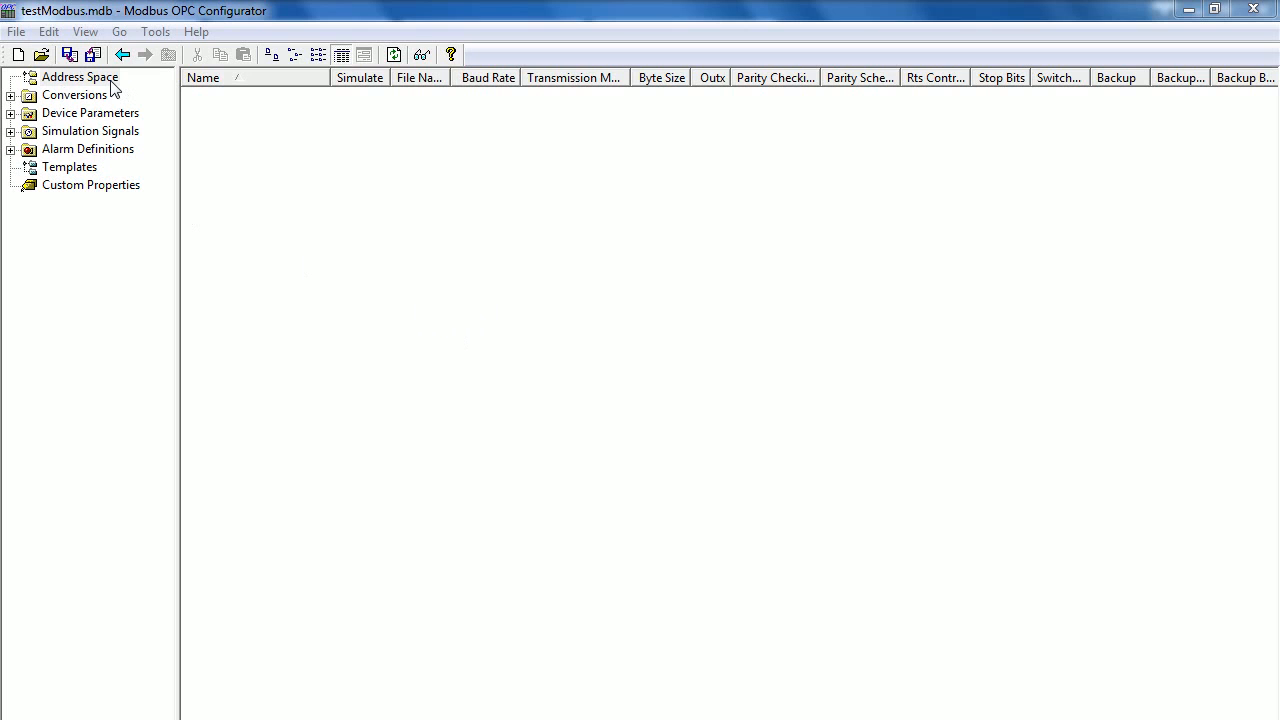
mouse_move(124, 96)
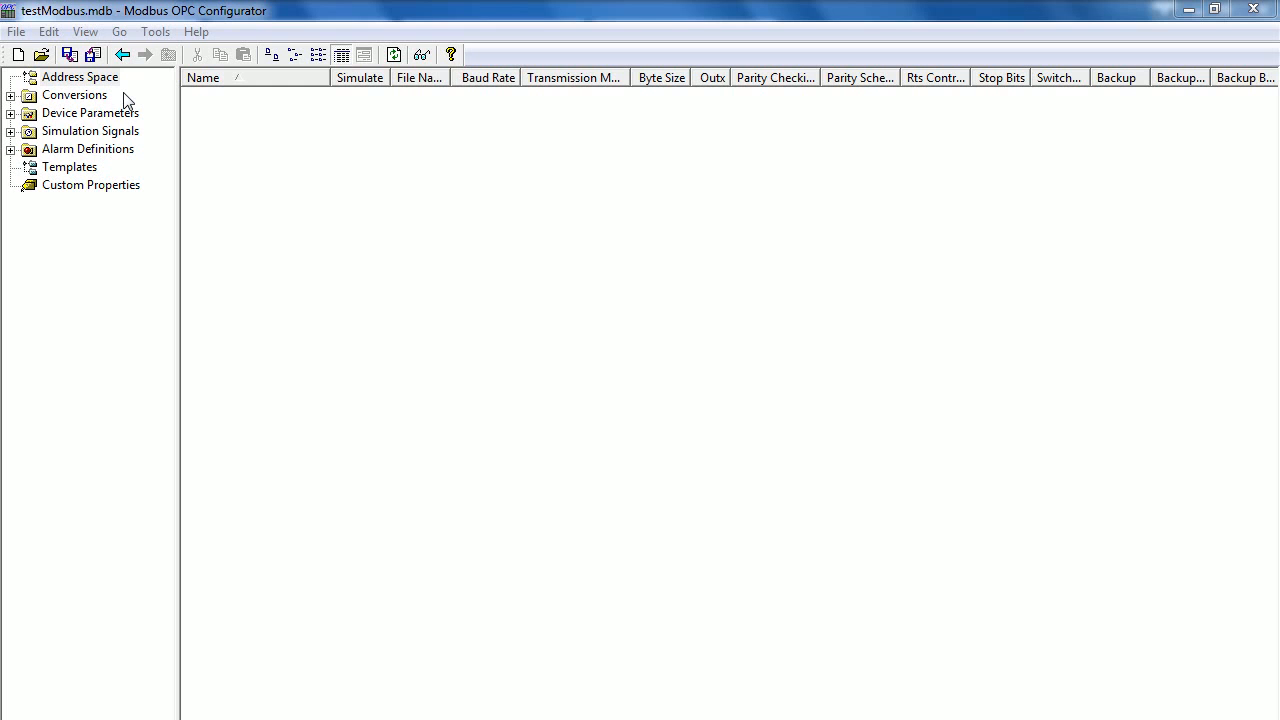
mouse_move(100, 92)
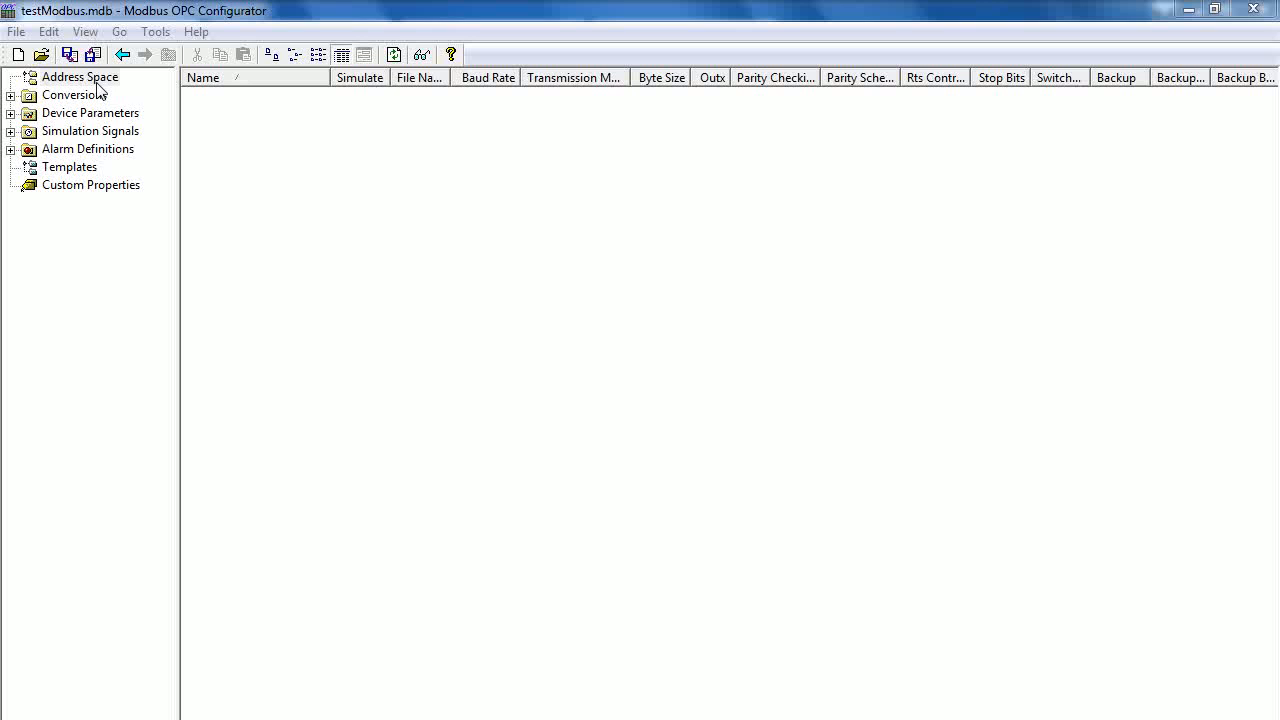
- Expand All Programs > ICONICS Modbus OPC Server 3.54 to reveal Modbus OPC Configurator
left_click(20, 716)
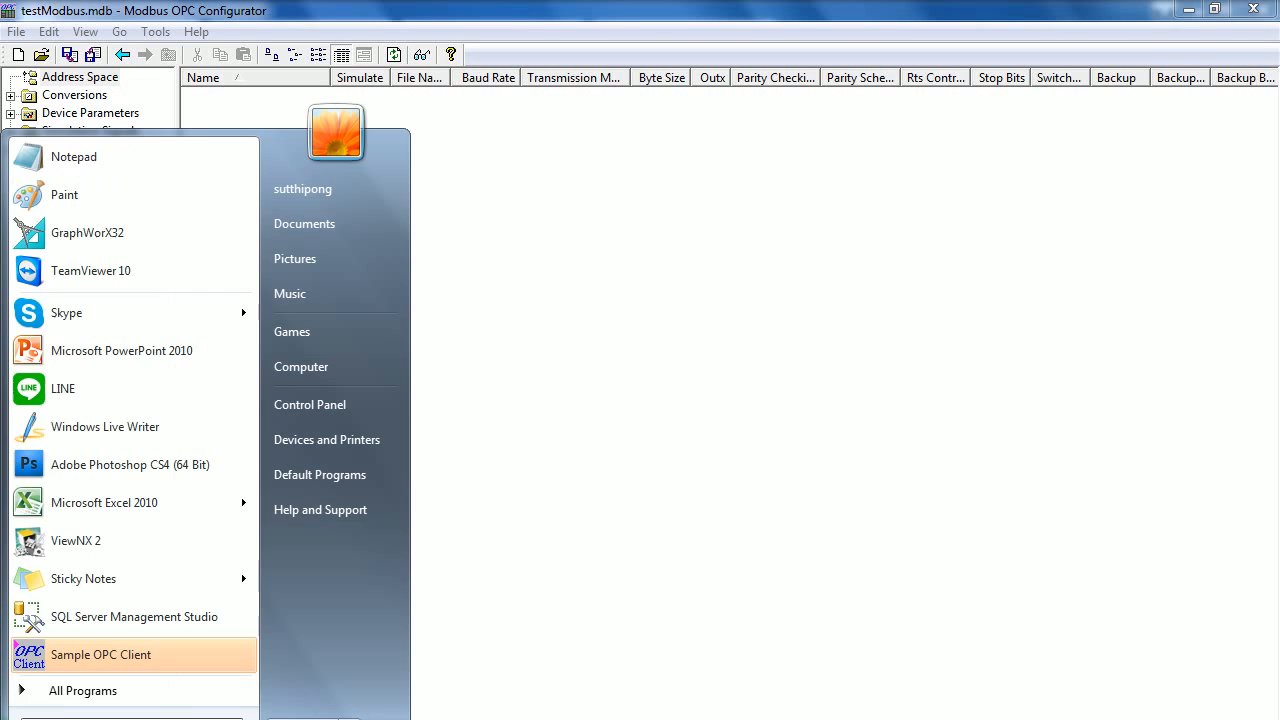
left_click(82, 690)
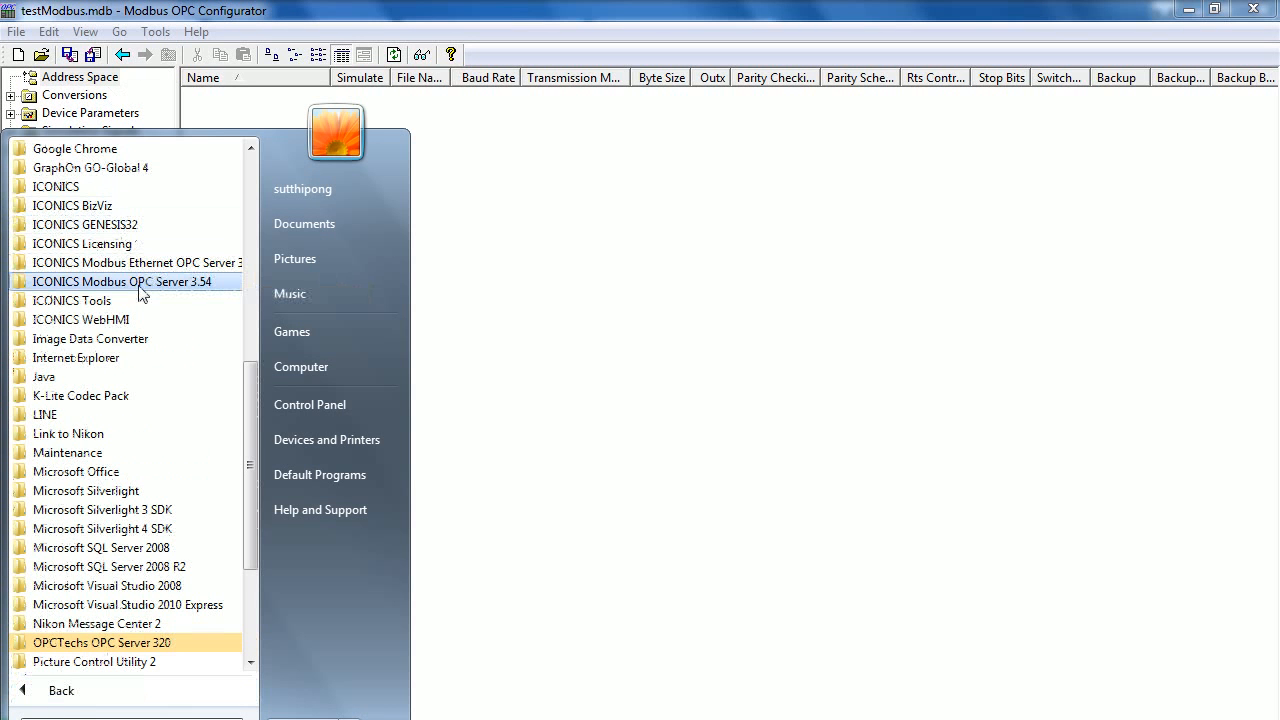
left_click(120, 280)
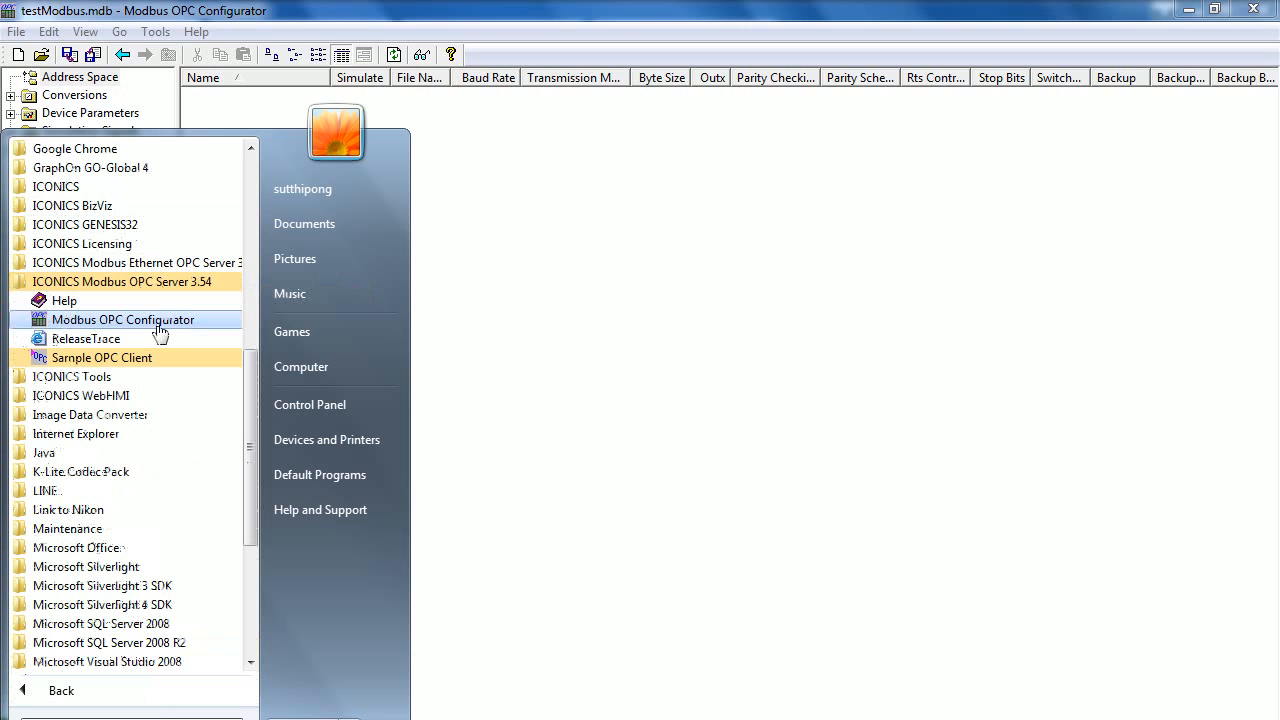
mouse_move(178, 330)
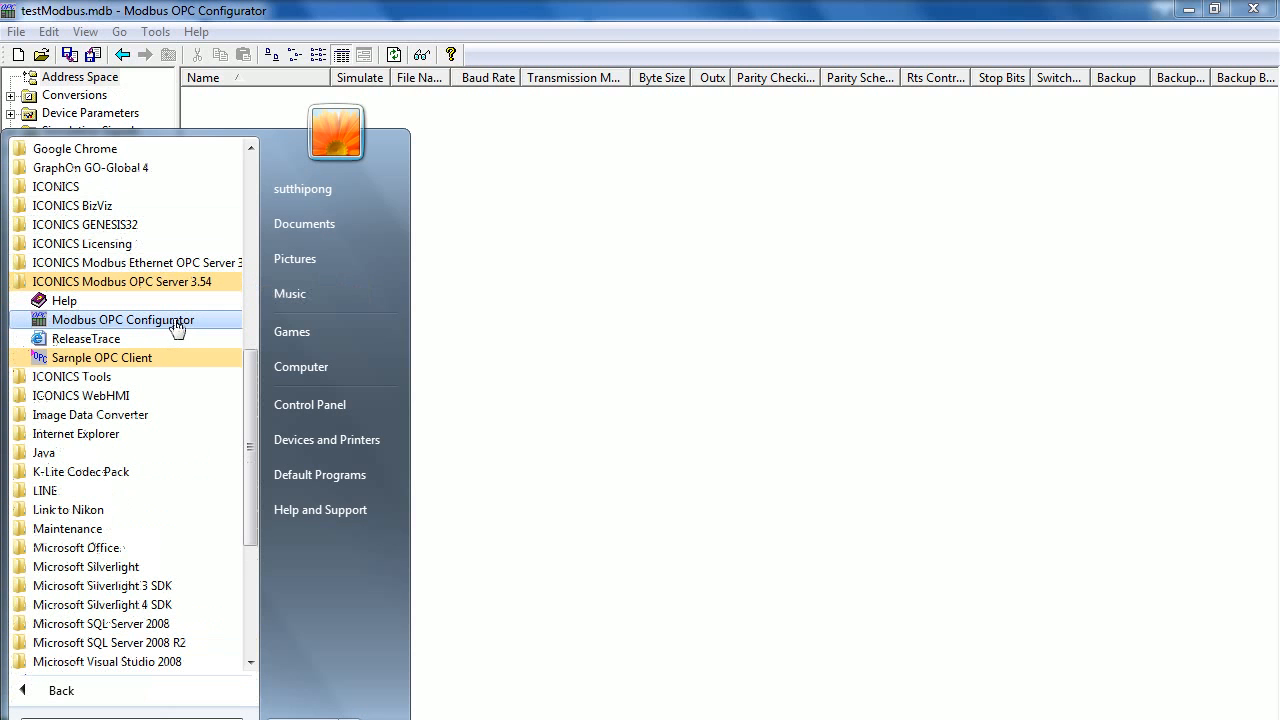
mouse_move(490, 300)
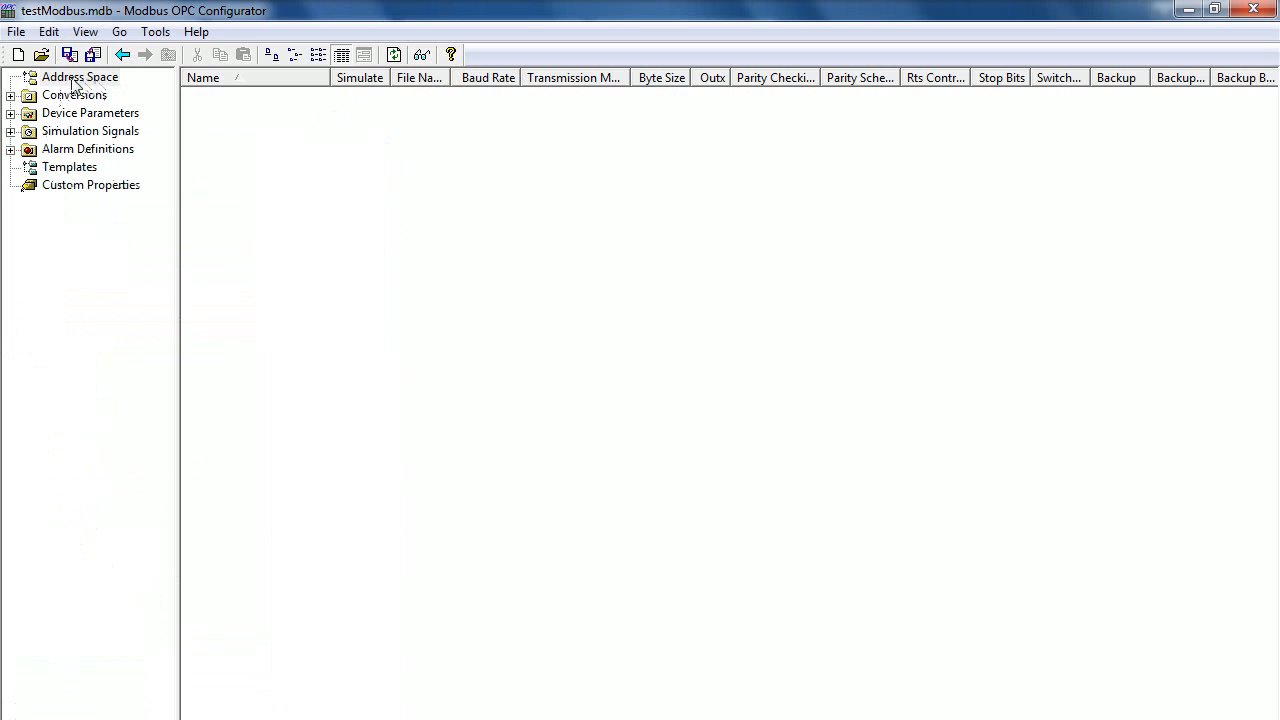
mouse_move(112, 88)
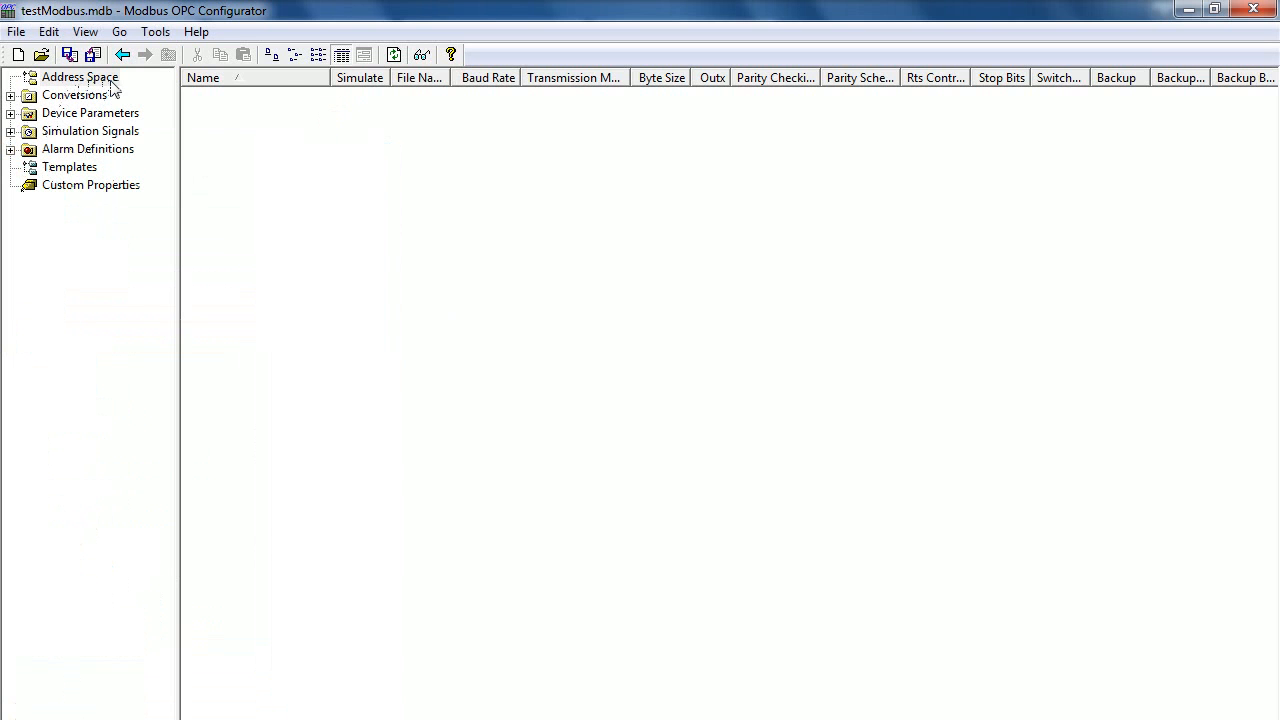
- Show the New submenu for Address Space offering the Port option
right_click(80, 76)
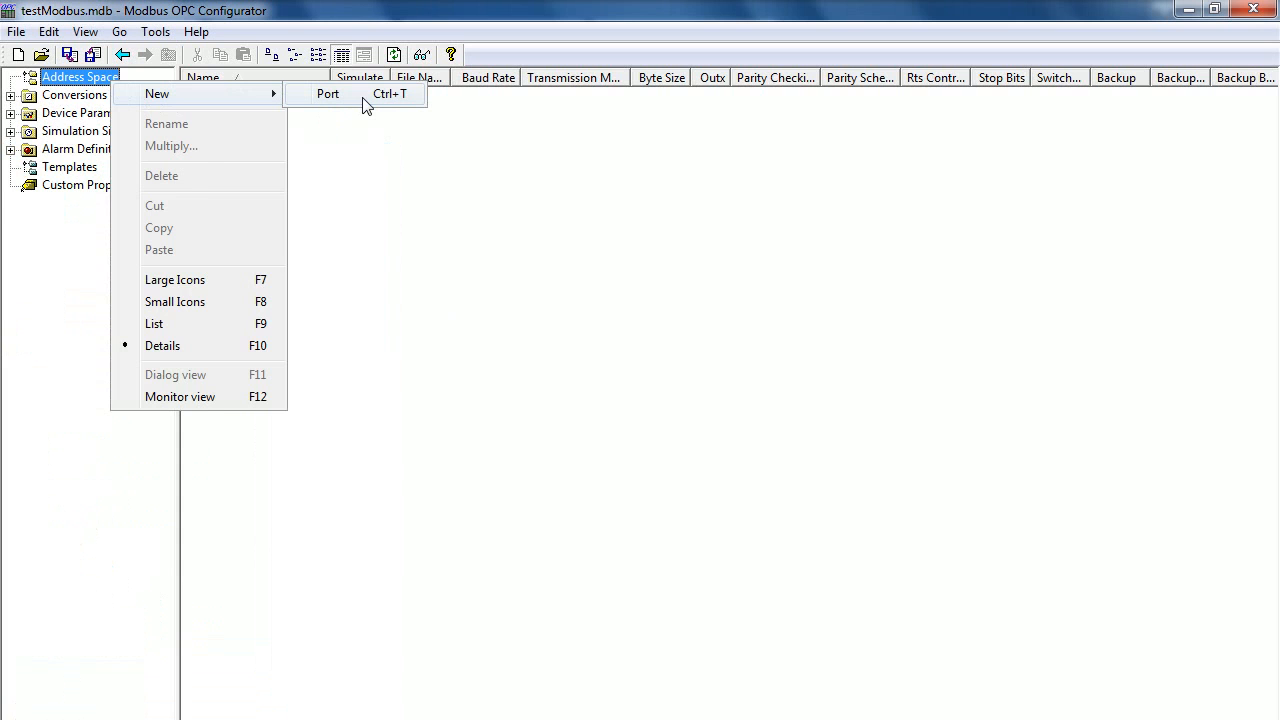
- Create NewPort on COM 12, 9600 baud, 1 stop bit, RTS enabled, and apply it
left_click(328, 94)
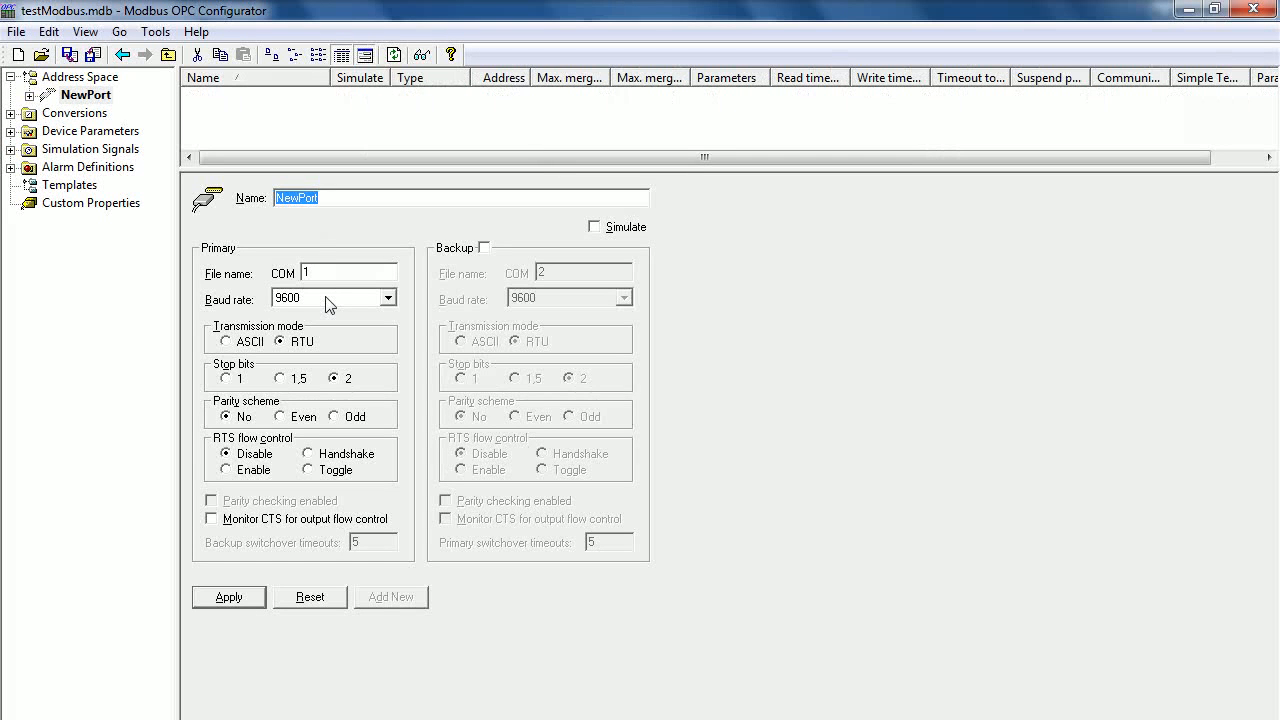
left_click(350, 272)
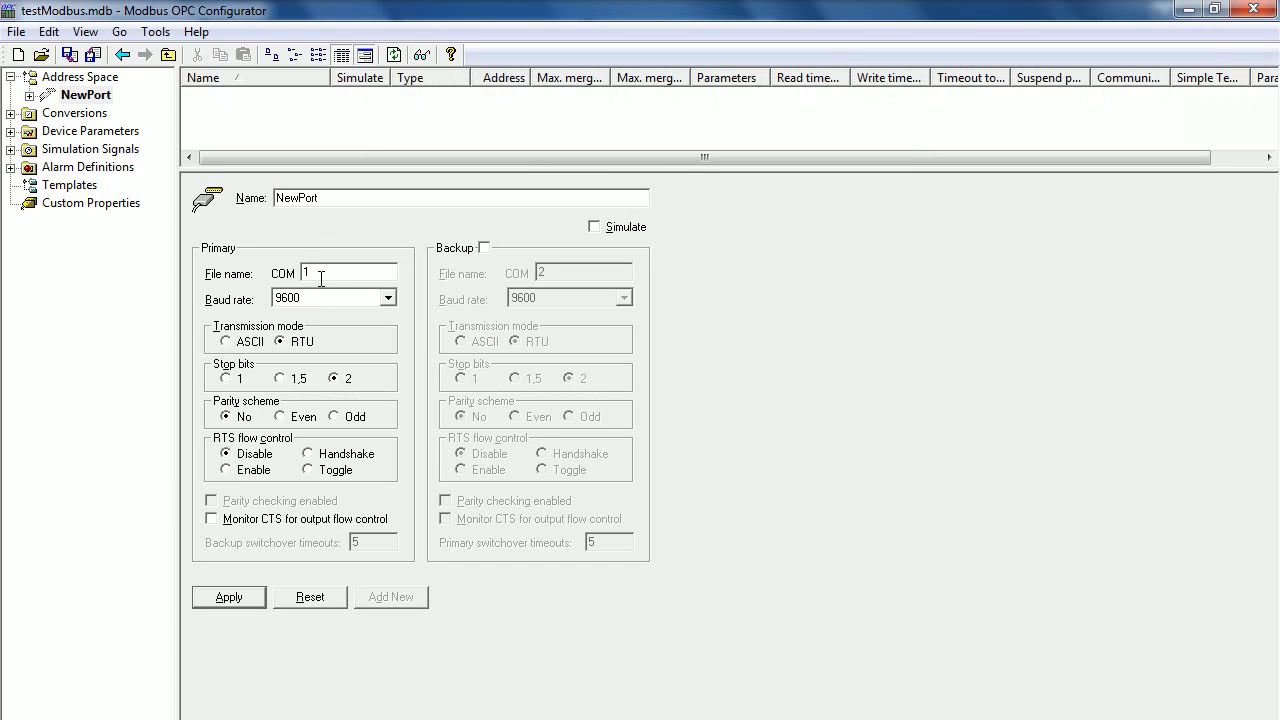
type("2")
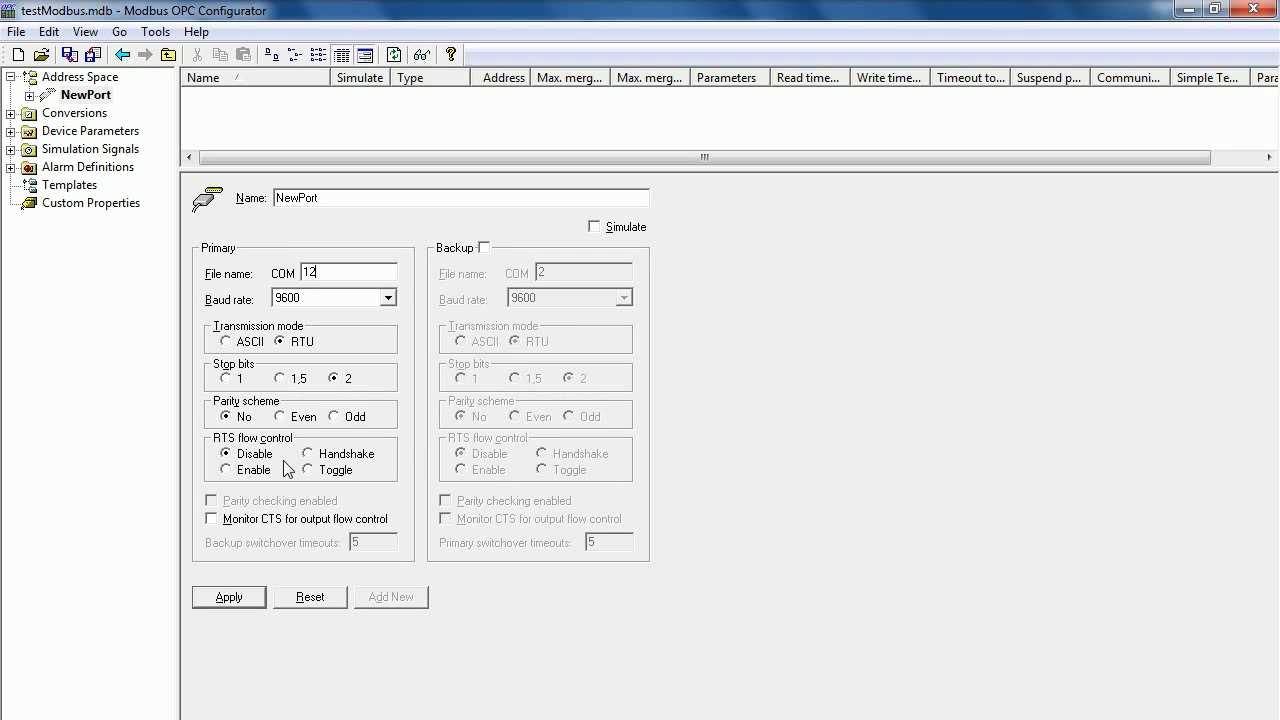
mouse_move(392, 324)
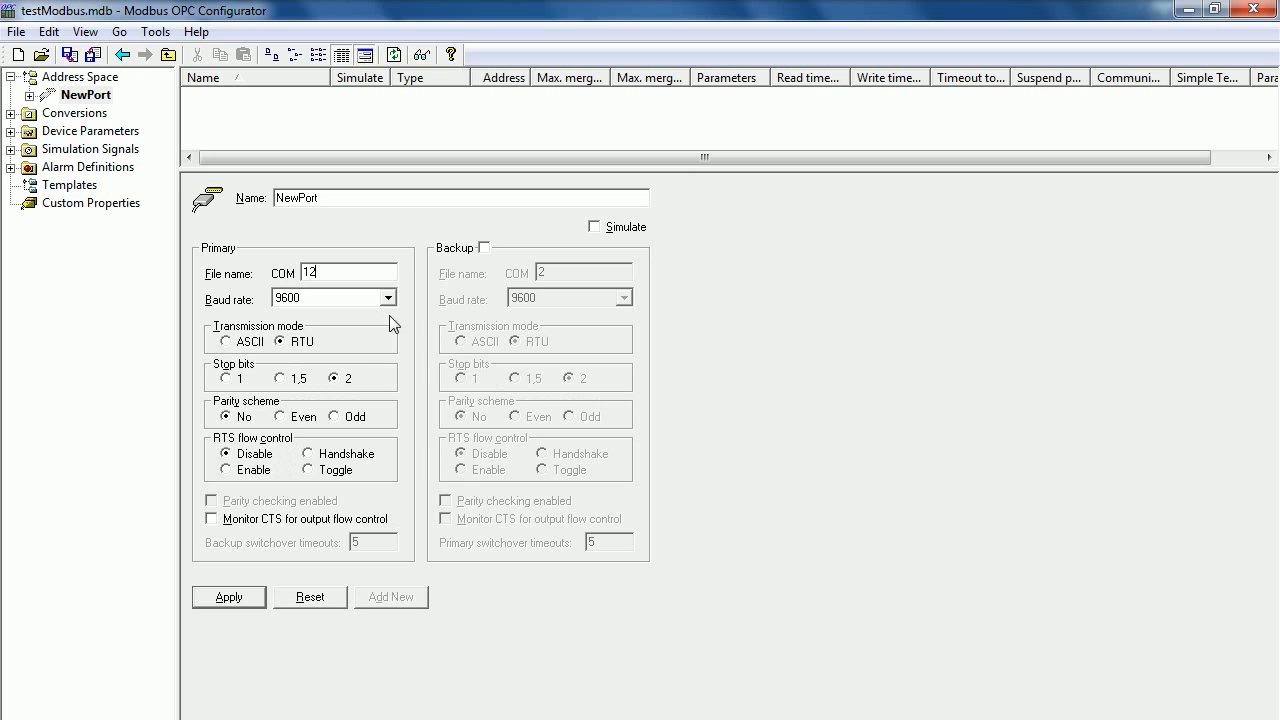
left_click(388, 296)
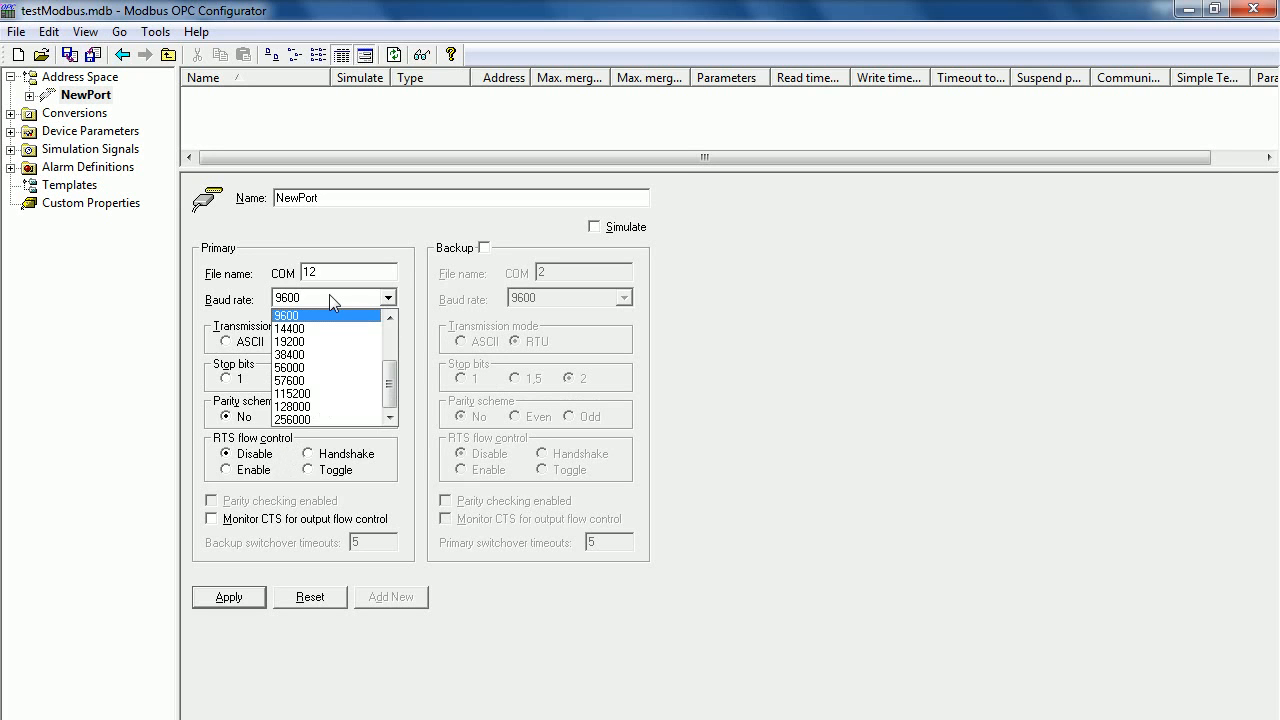
left_click(286, 316)
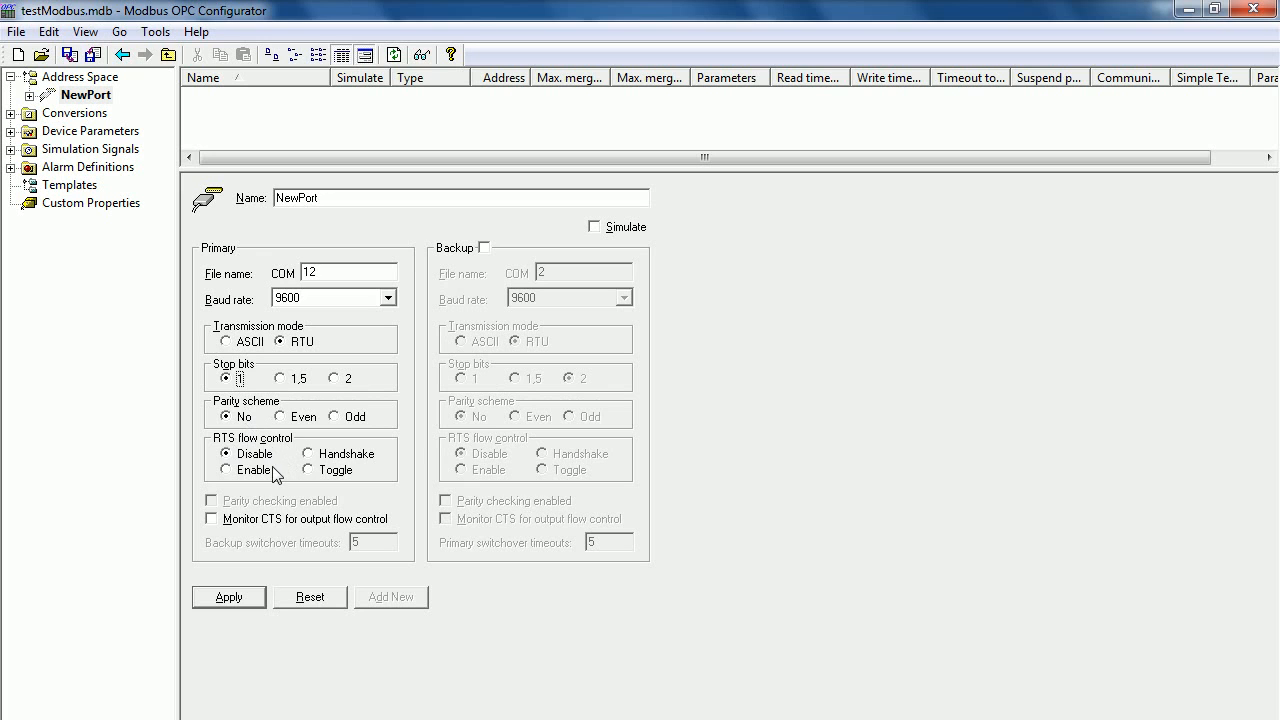
left_click(226, 470)
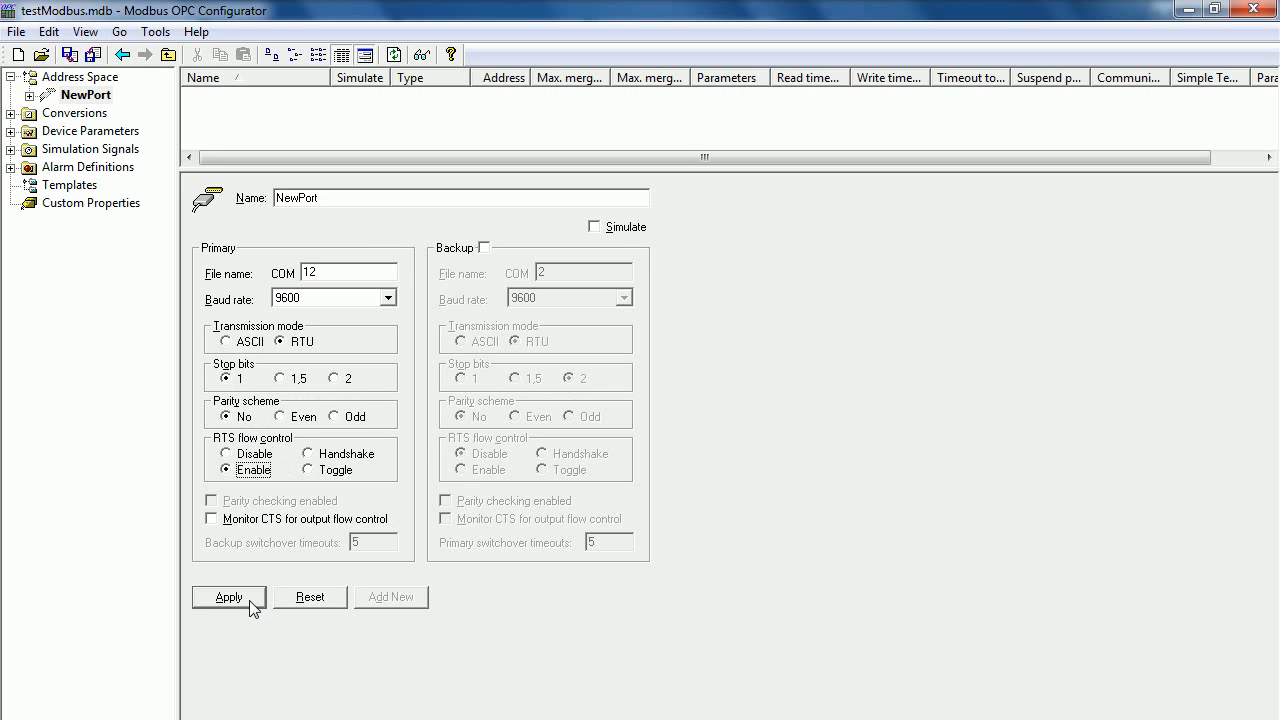
left_click(228, 596)
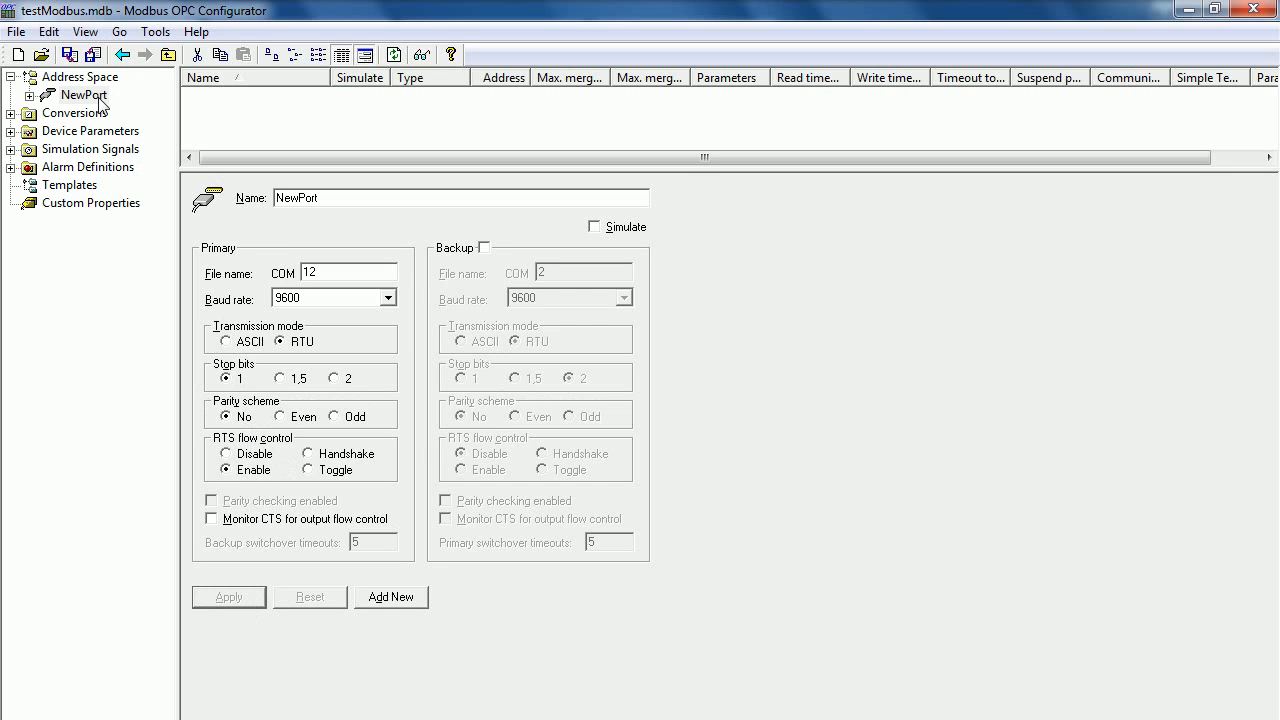
- Create a new device NewDevice beneath NewPort
right_click(84, 94)
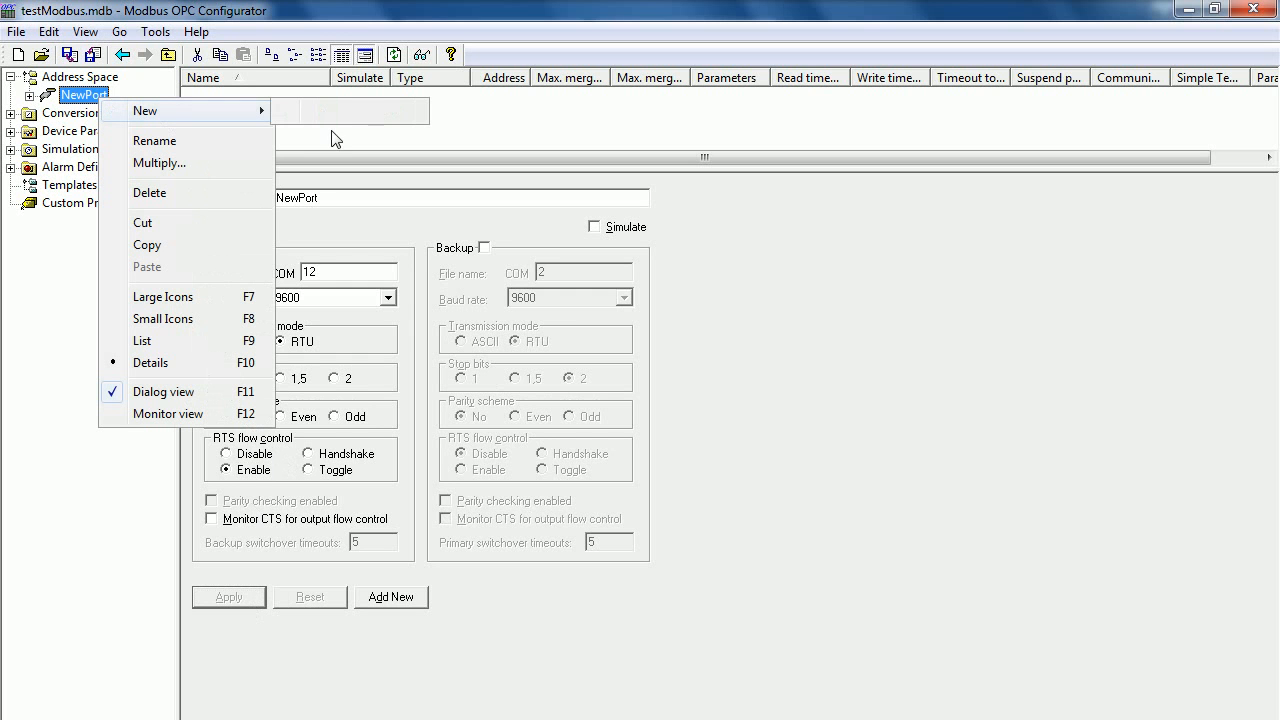
left_click(144, 112)
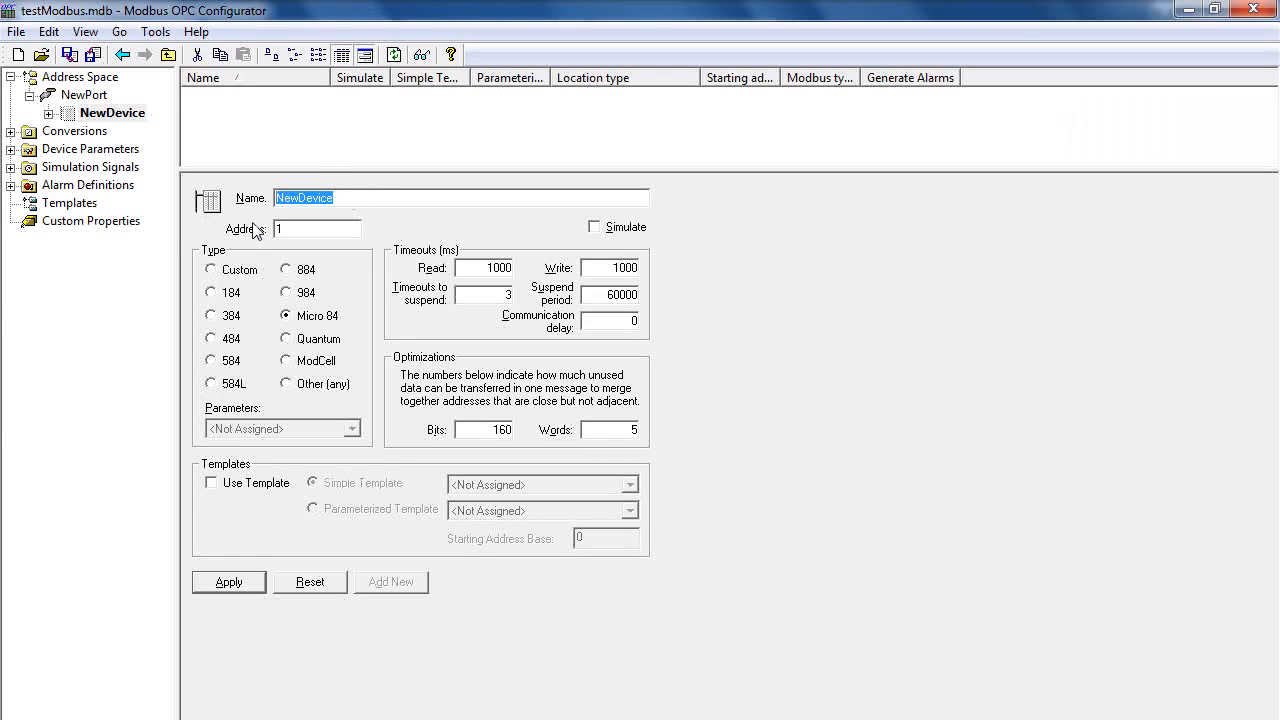
- Apply the device as M1 at address 1, type Other (any), then show M1's options
type("M1")
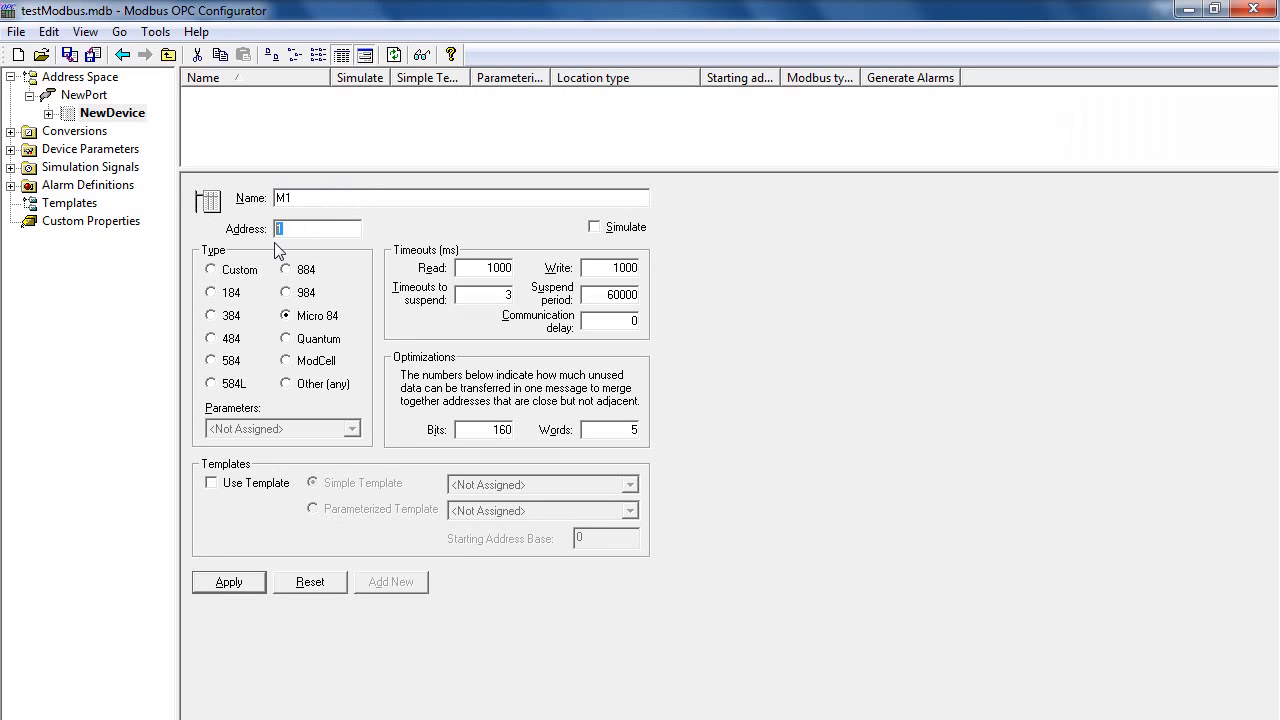
mouse_move(284, 250)
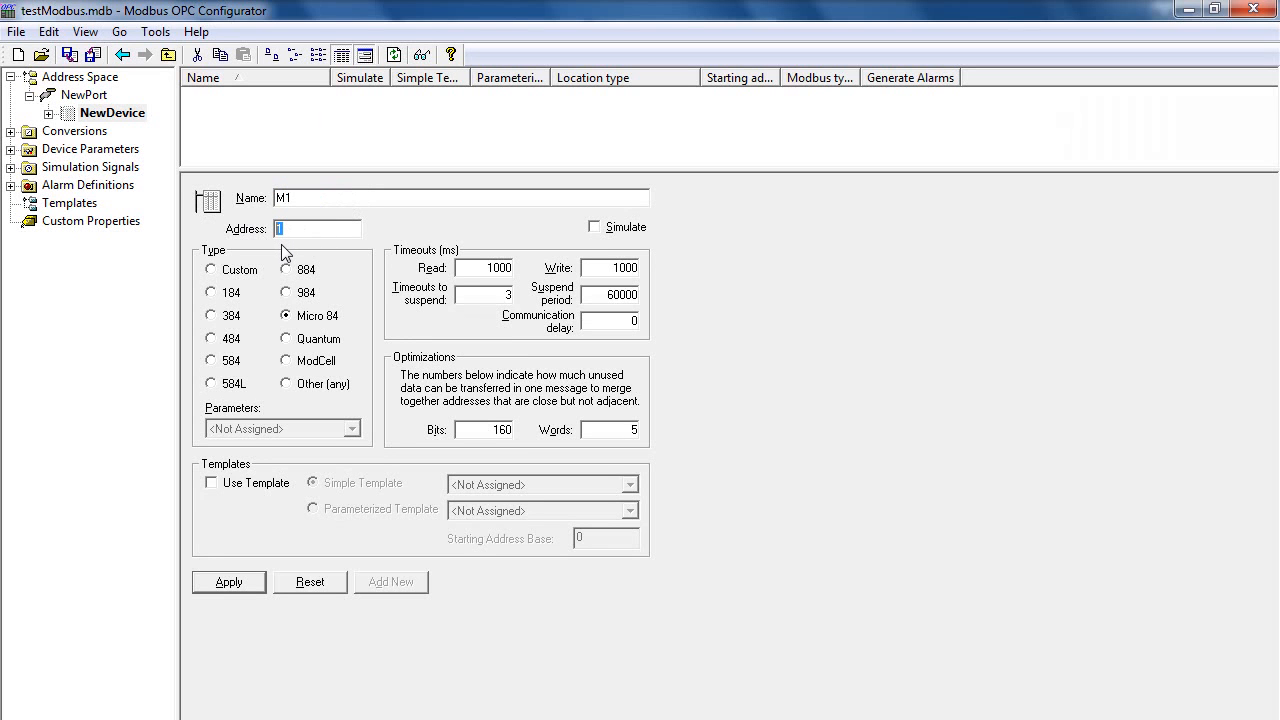
mouse_move(288, 248)
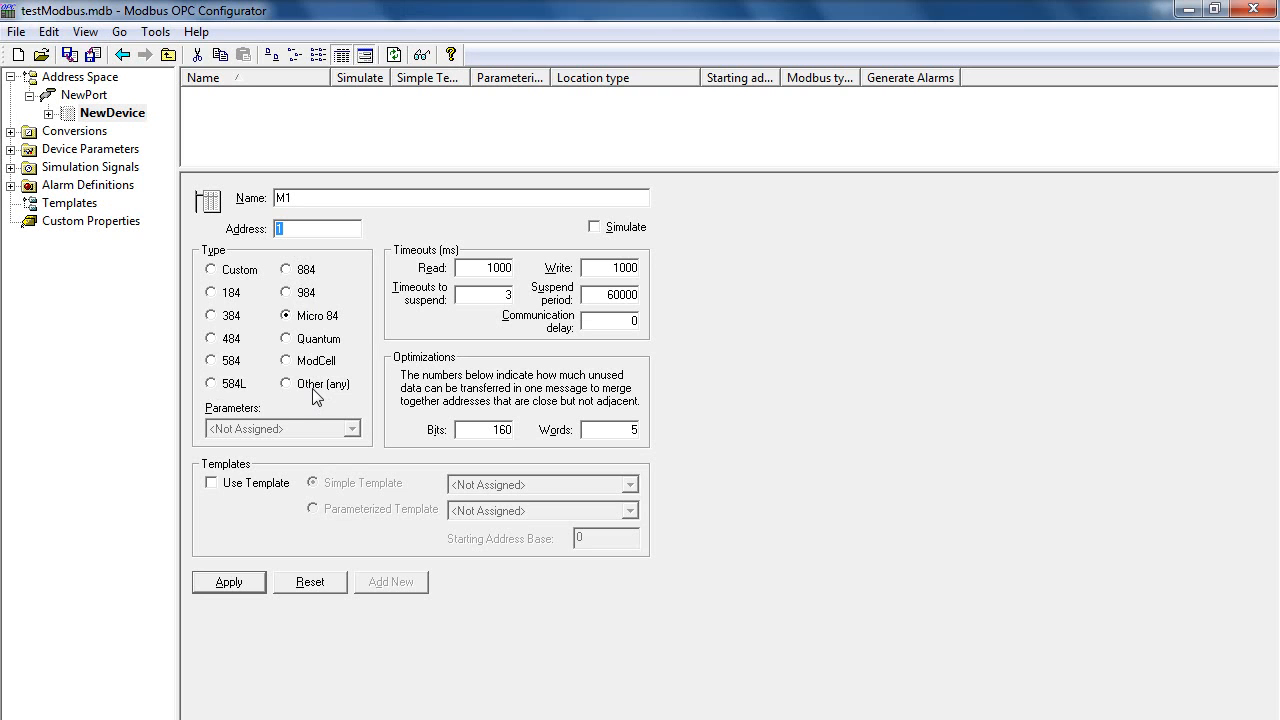
mouse_move(220, 272)
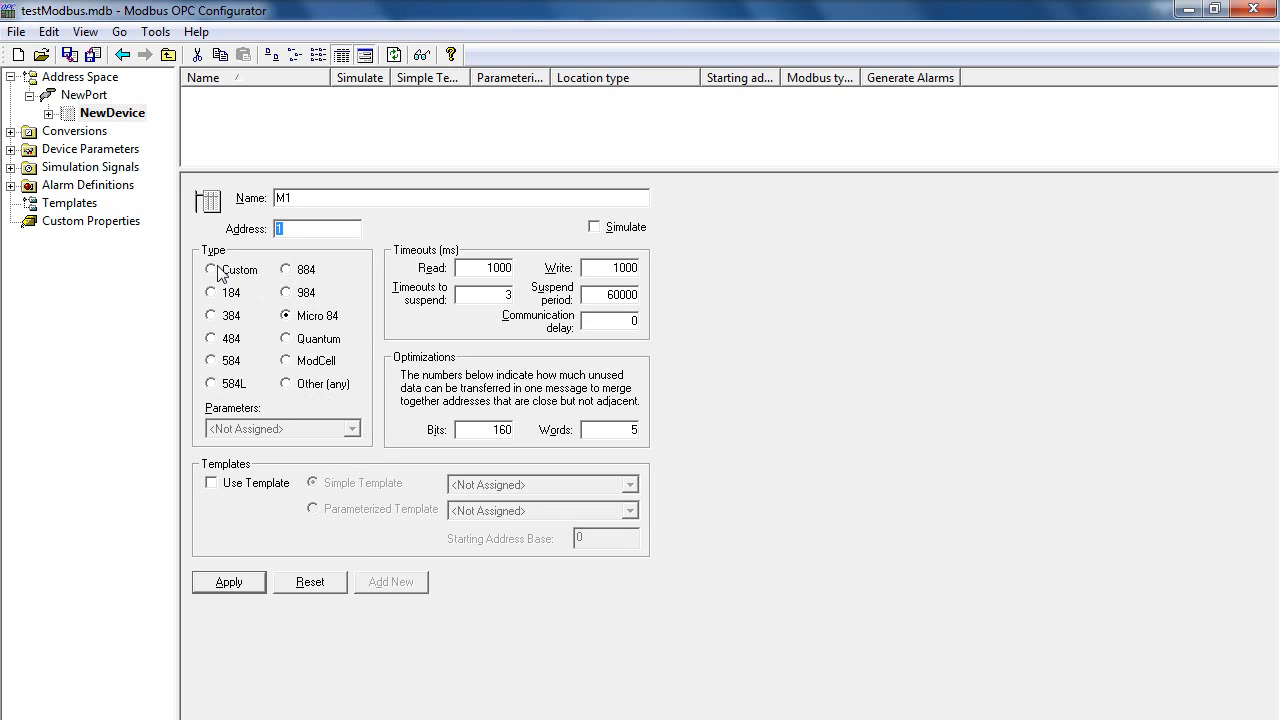
left_click(284, 384)
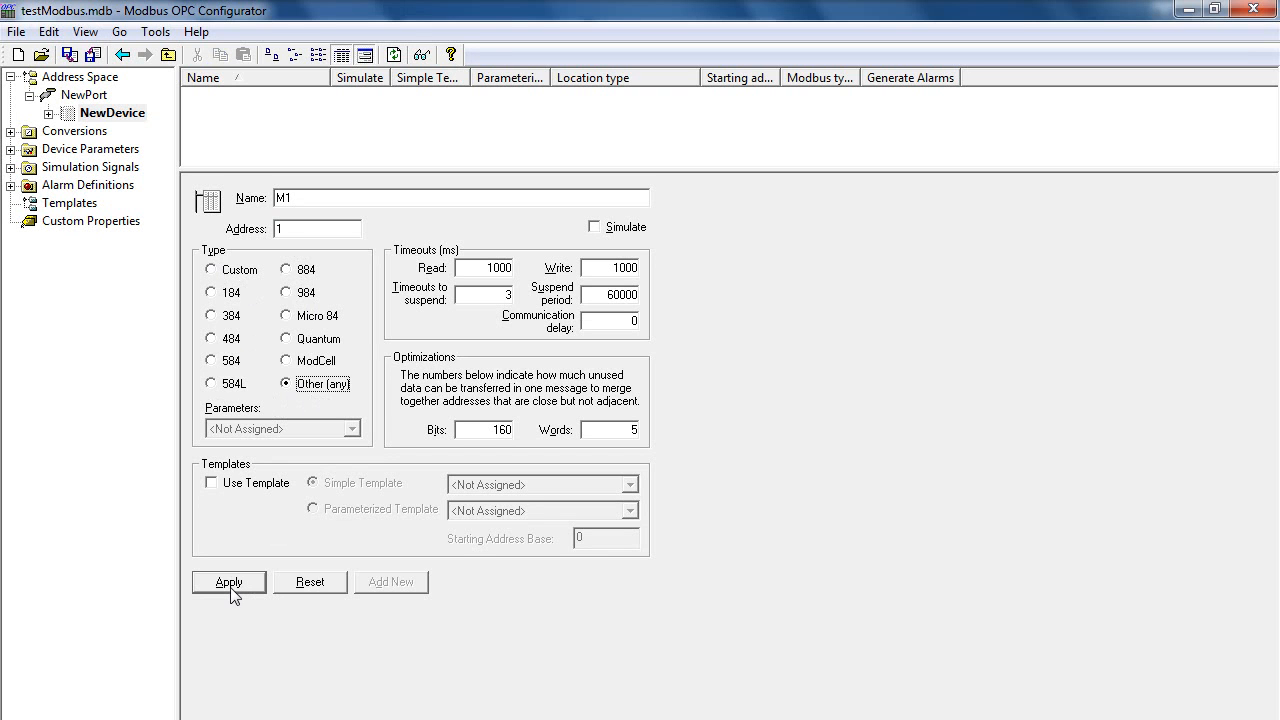
left_click(228, 582)
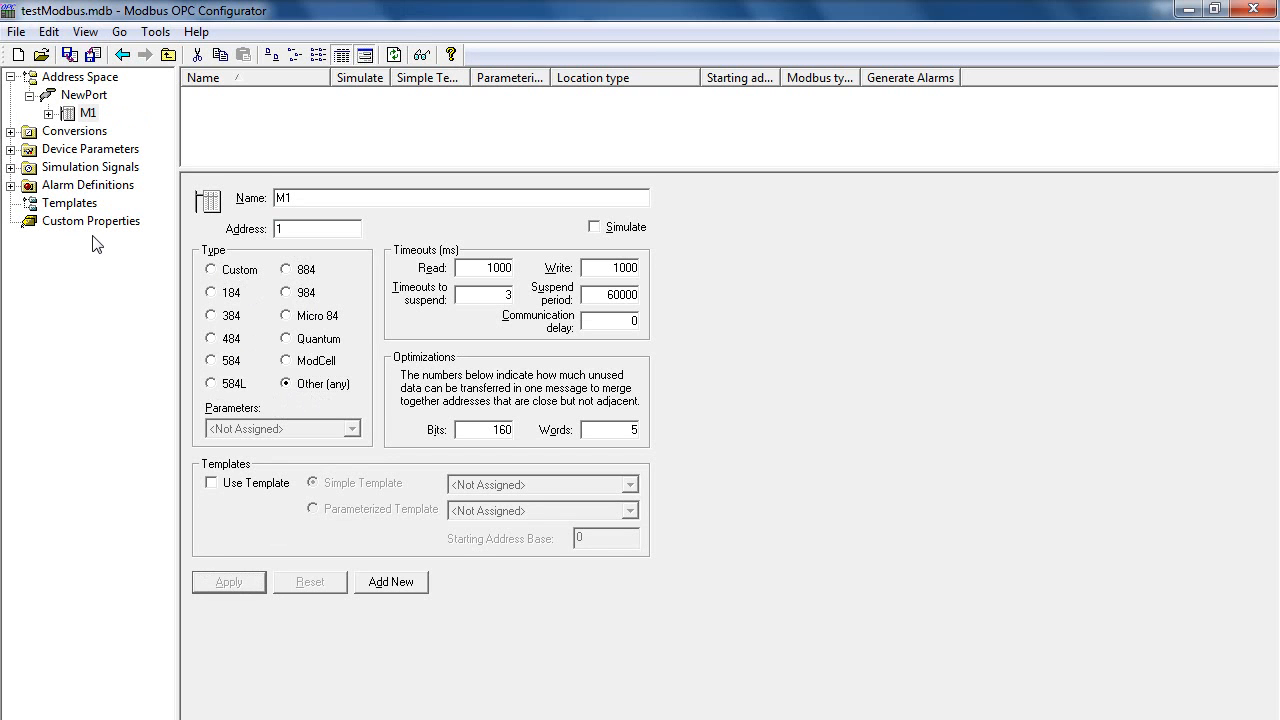
mouse_move(100, 112)
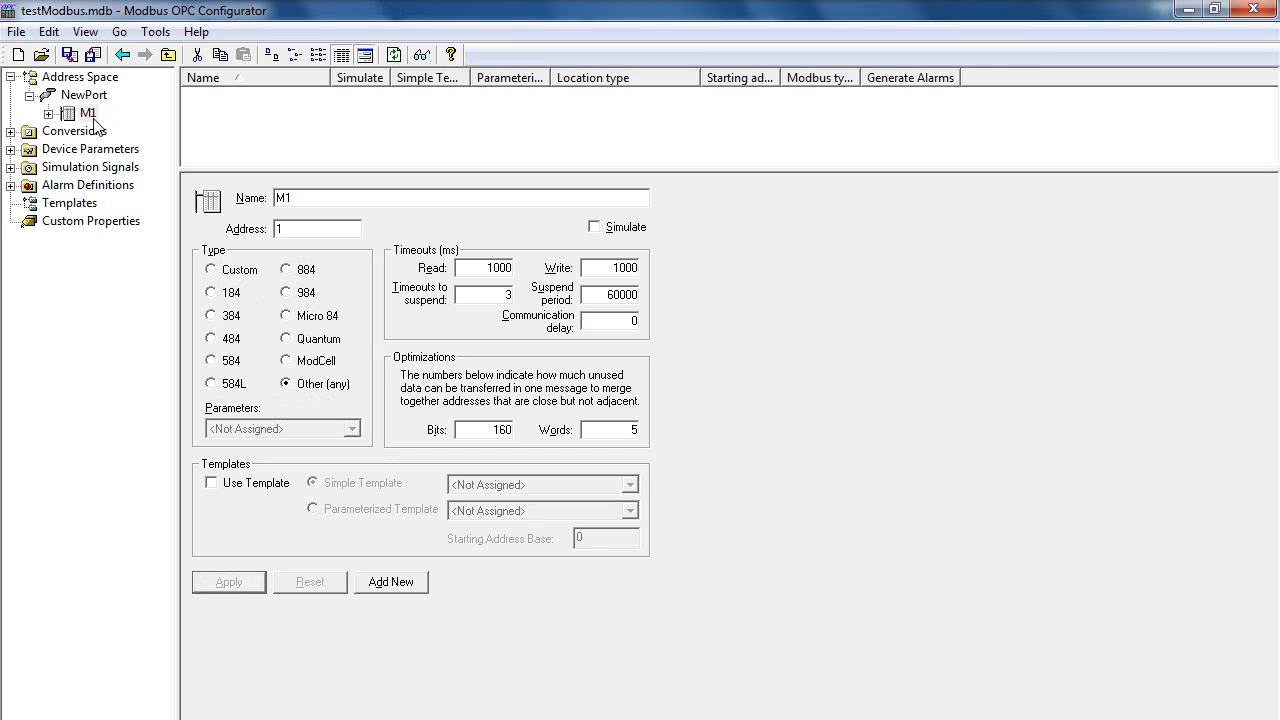
right_click(88, 112)
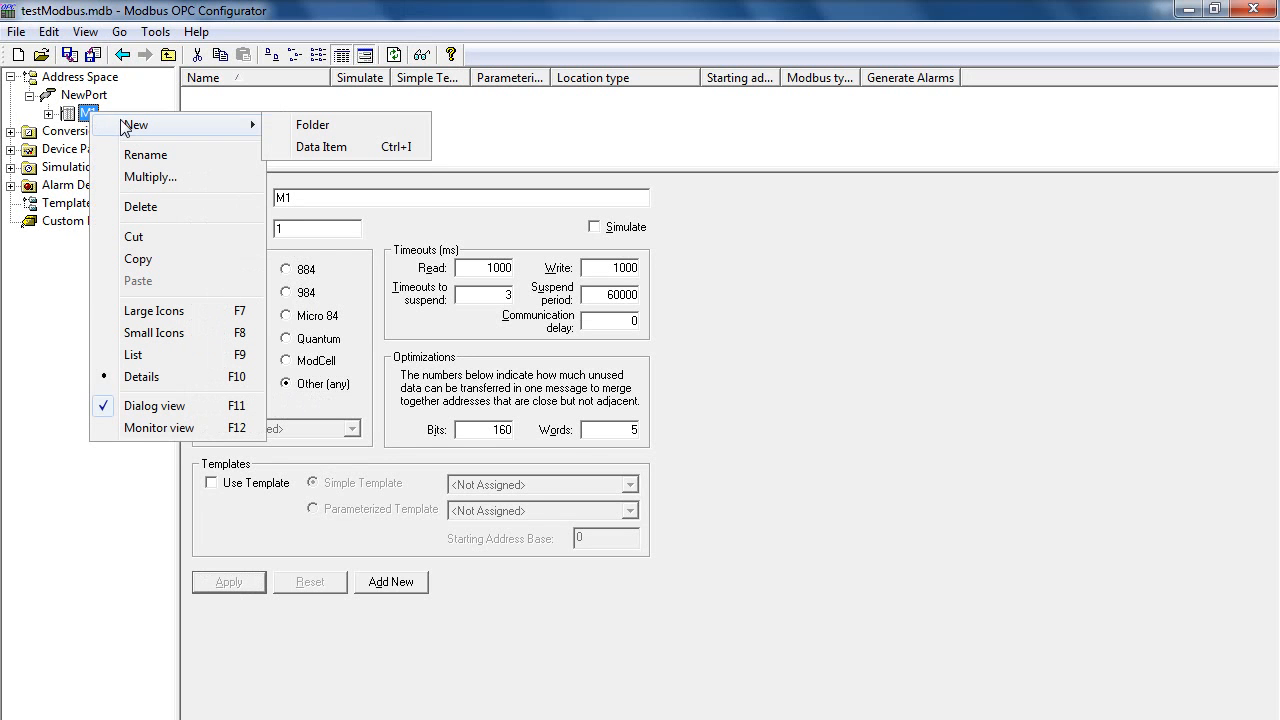
- Create NewDataItem under M1 as a UINT 4xxxx holding register and begin its address
left_click(320, 148)
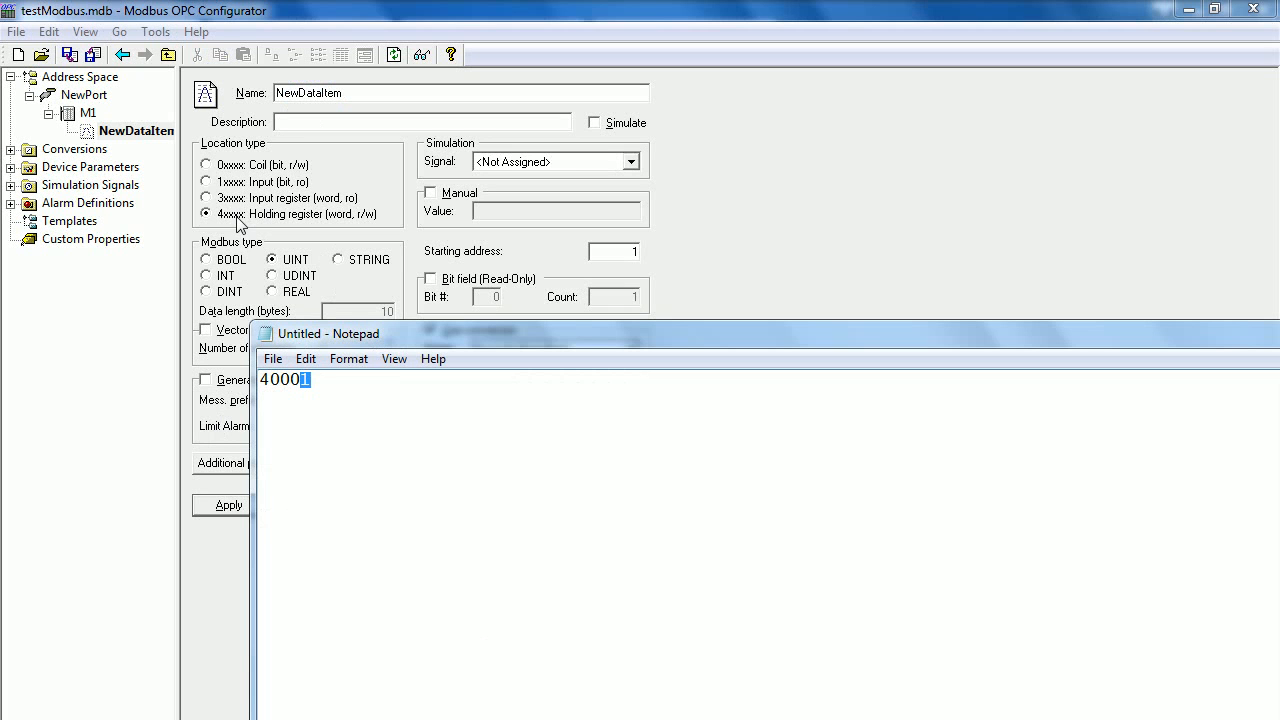
mouse_move(278, 224)
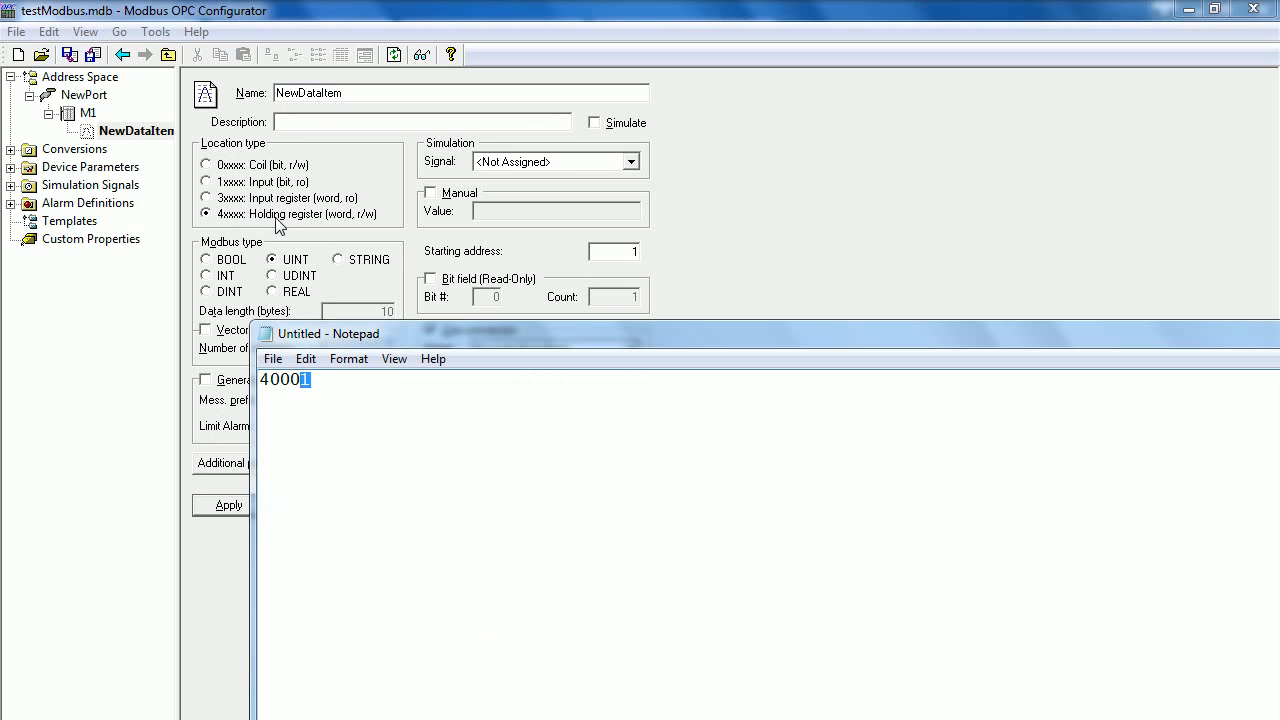
mouse_move(320, 230)
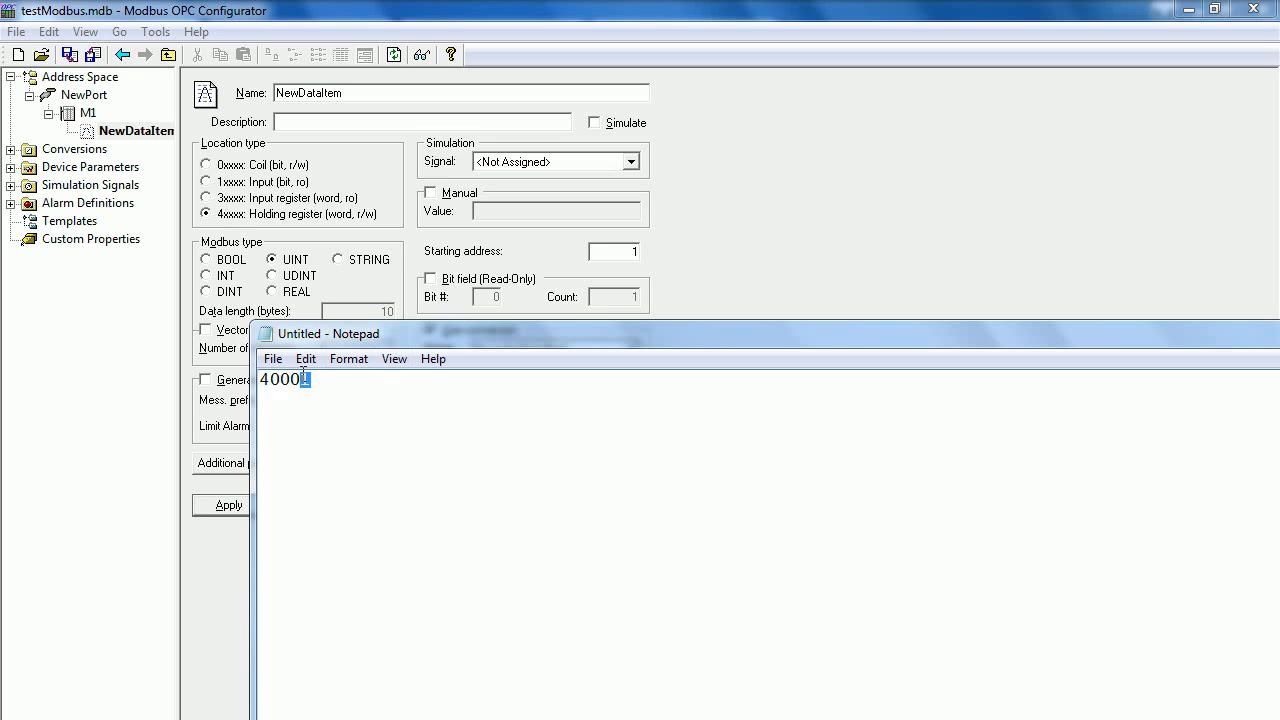
type("12")
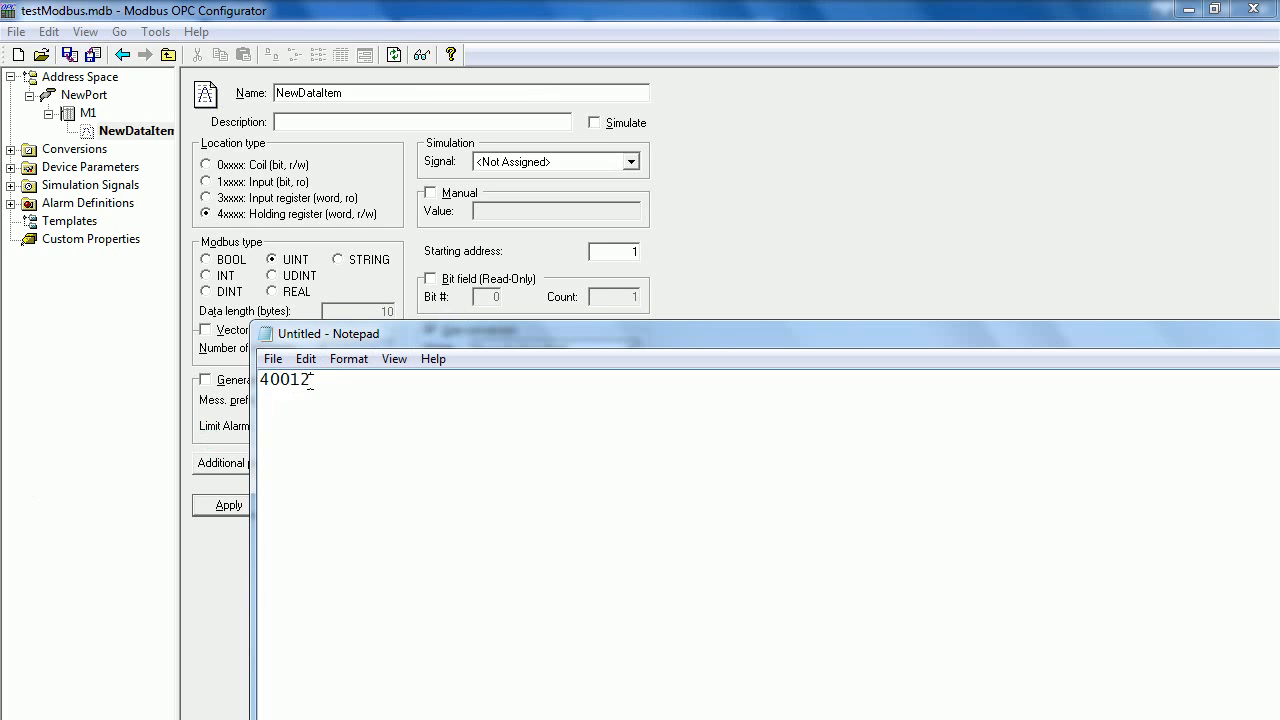
double_click(300, 380)
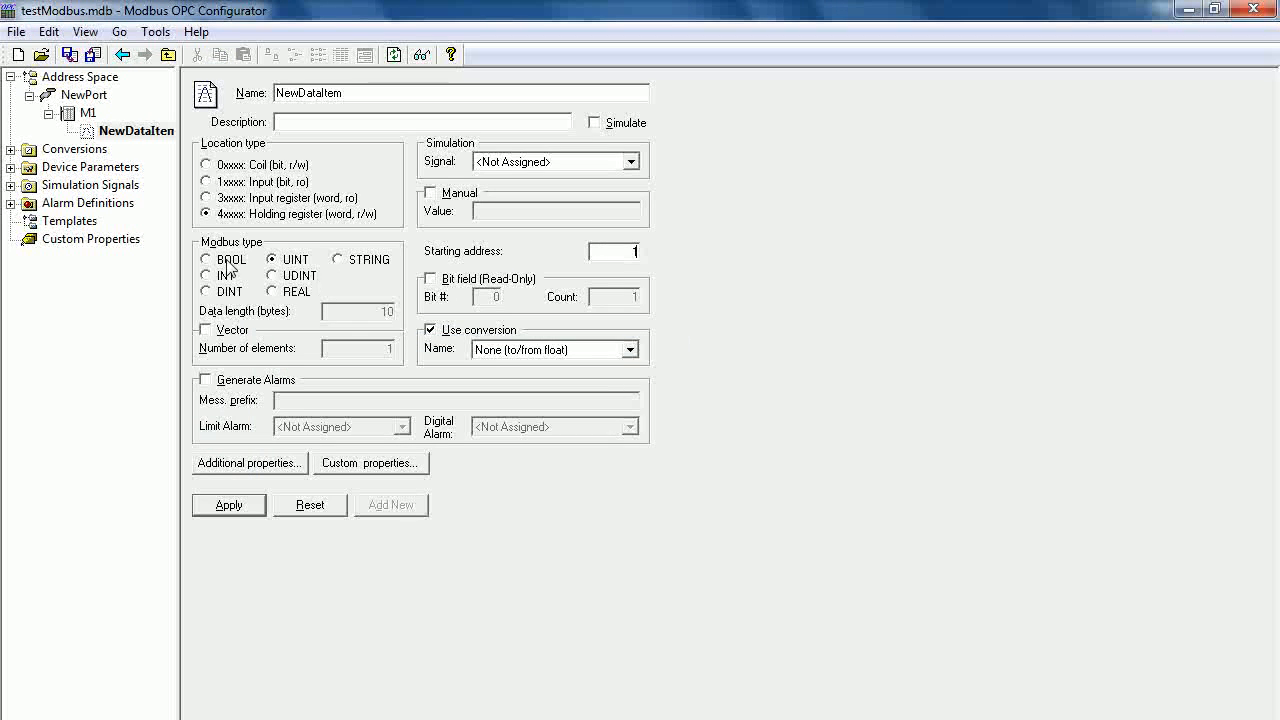
mouse_move(300, 268)
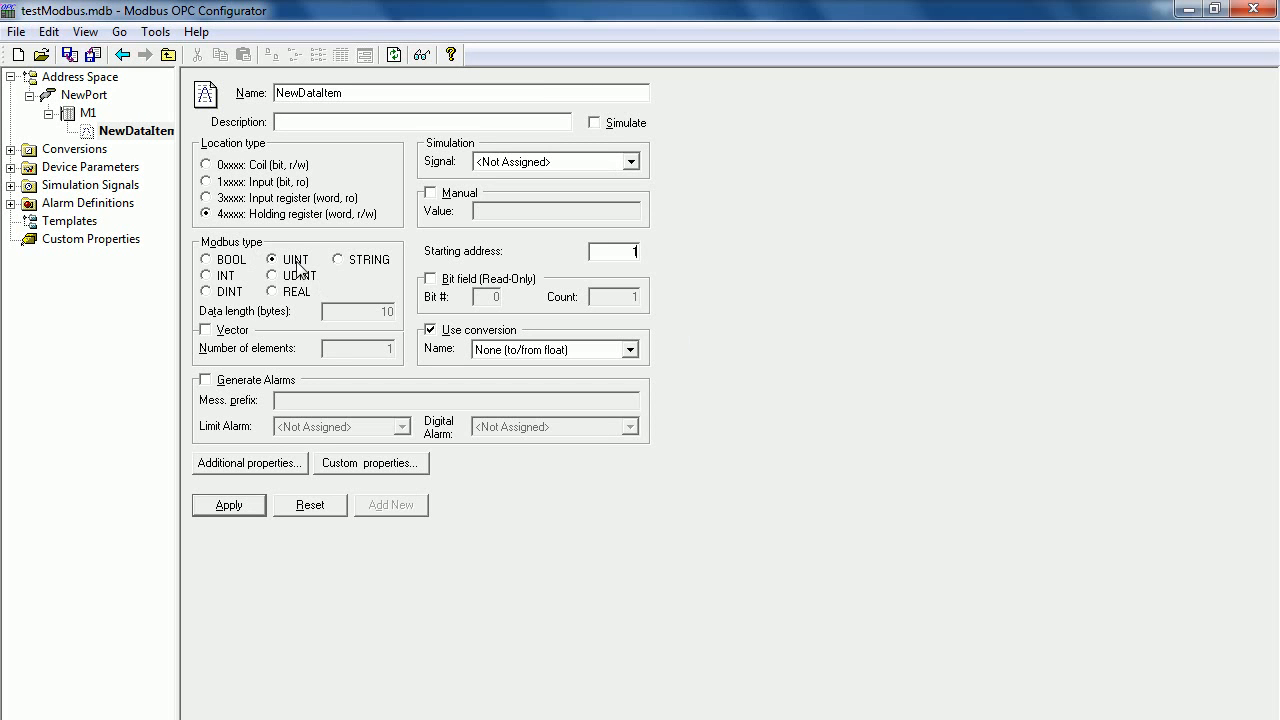
mouse_move(296, 272)
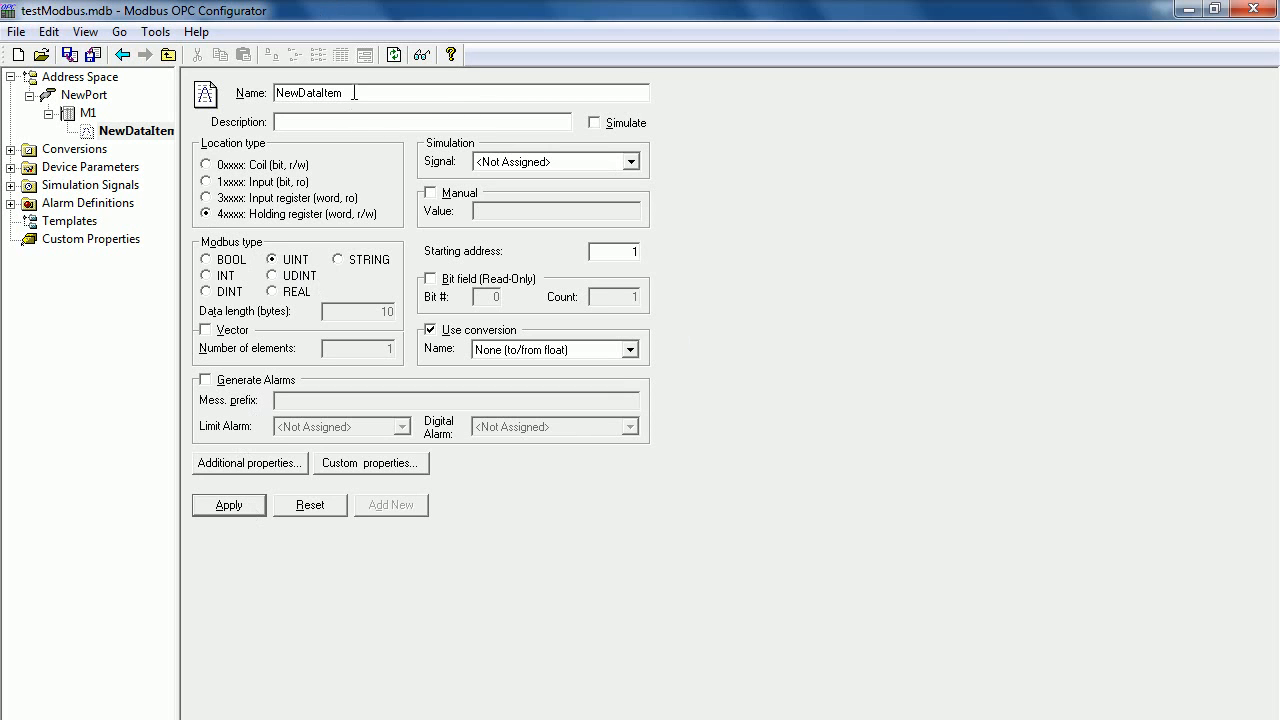
- Rename the data item to R001 and apply it under M1
triple_click(310, 92)
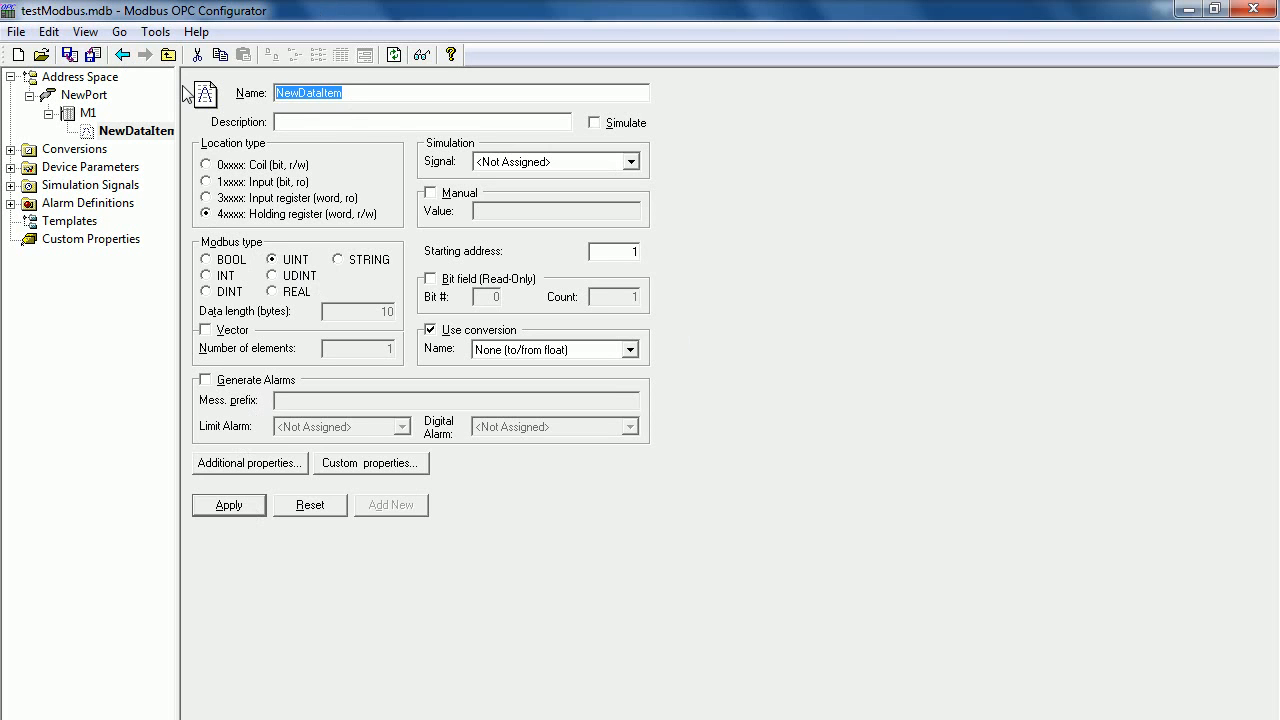
type("R001")
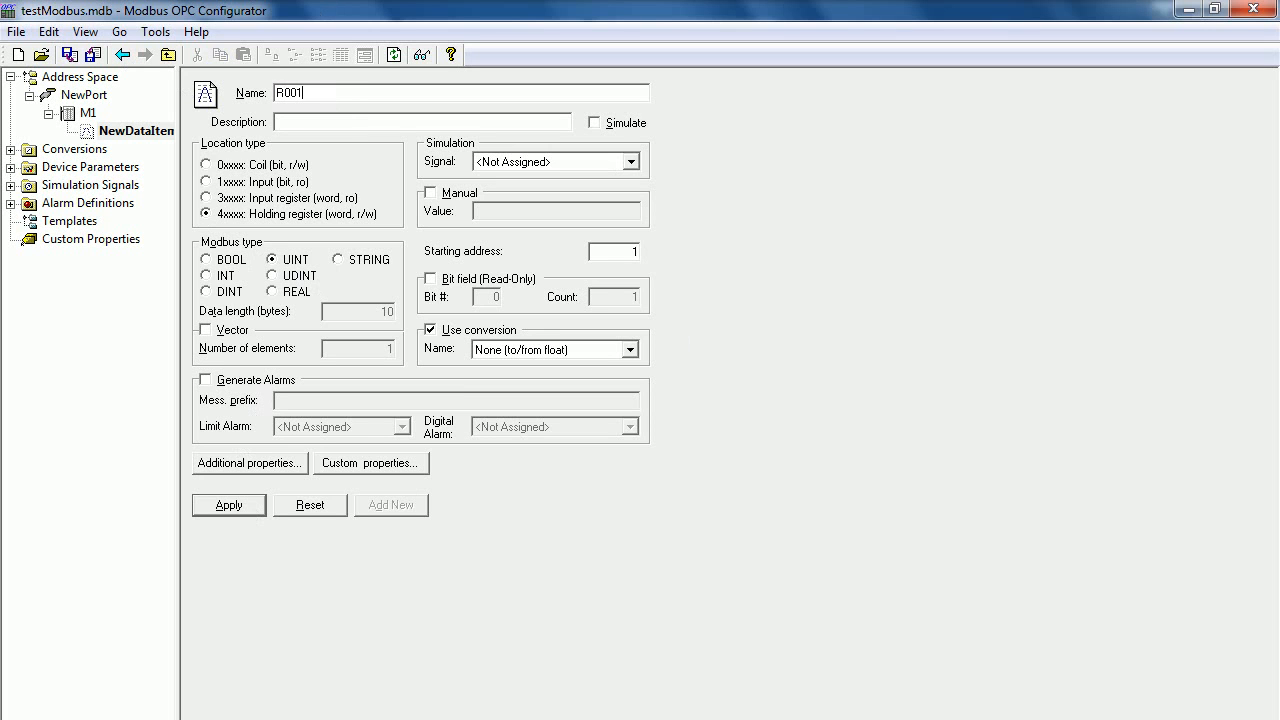
left_click(228, 504)
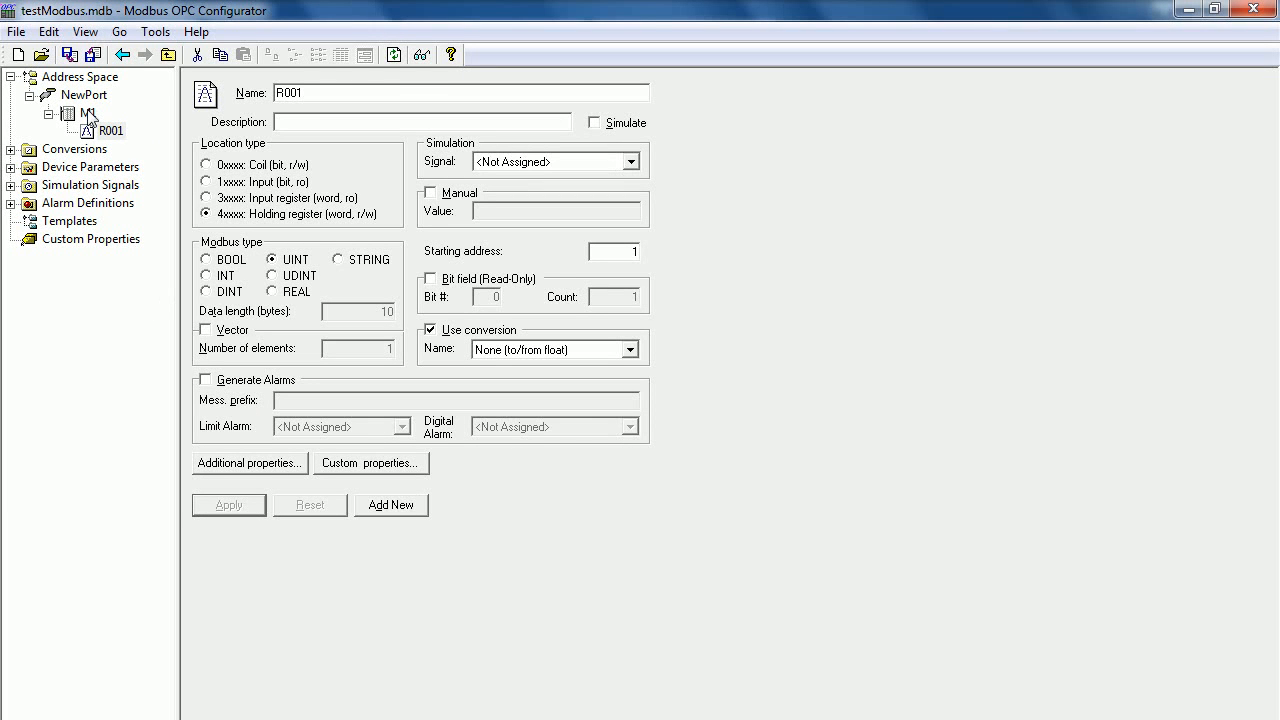
mouse_move(420, 56)
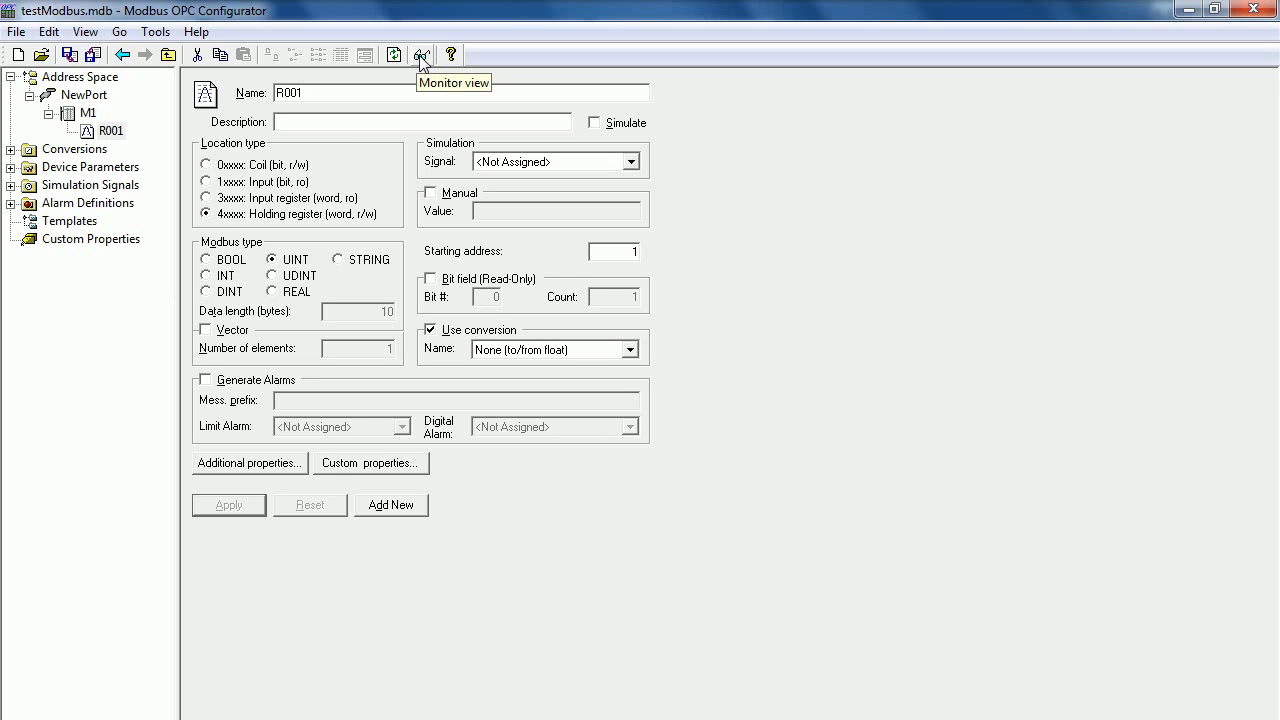
- Switch on the Monitor view pane listing item IDs, values and quality
left_click(422, 56)
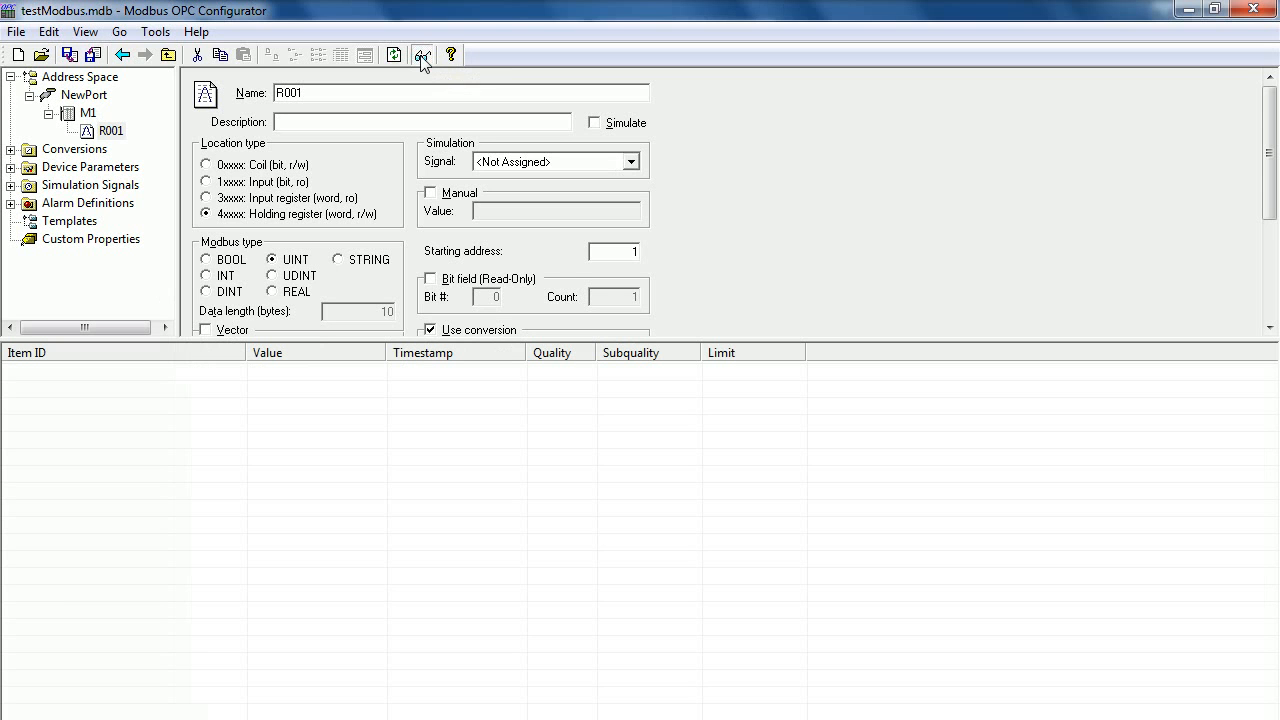
left_click(88, 112)
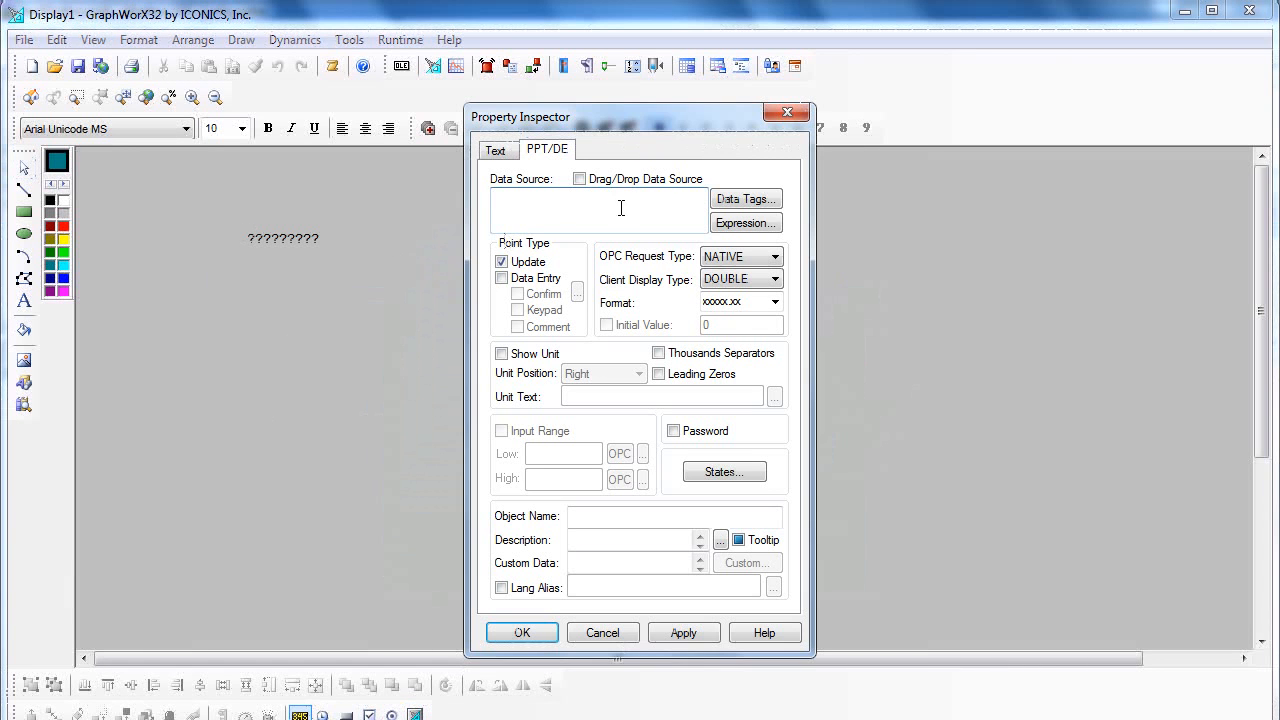
- Launch the Unified Data Browser from the text object's Data Tags button
left_click(744, 198)
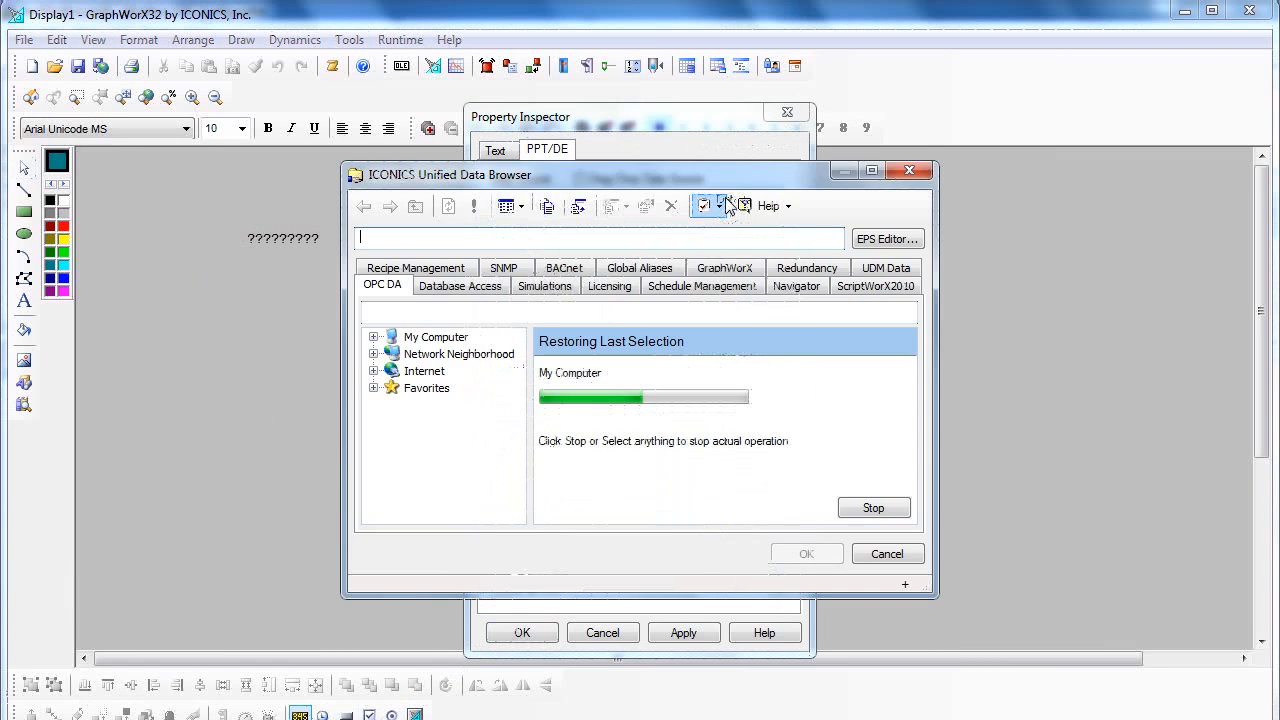
- Select ModbusOPCServer > NewPort > M1 > R001 as the text object's data source and confirm
left_click(436, 336)
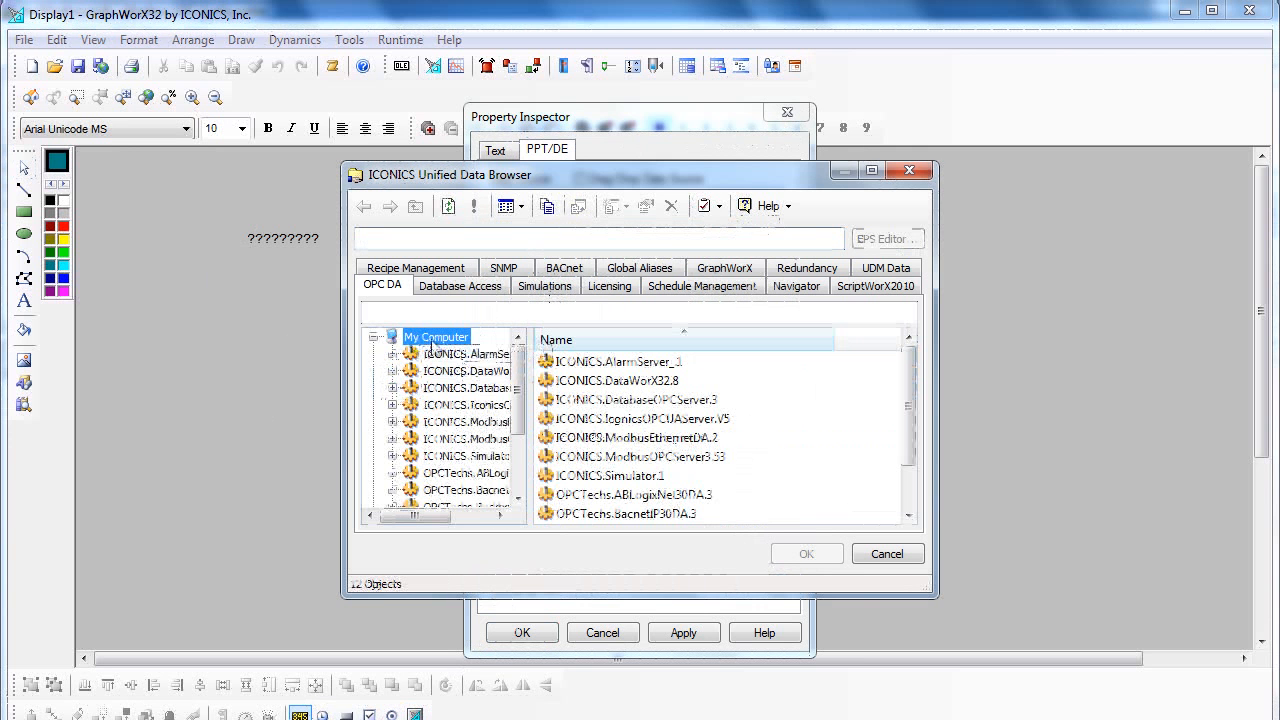
mouse_move(464, 420)
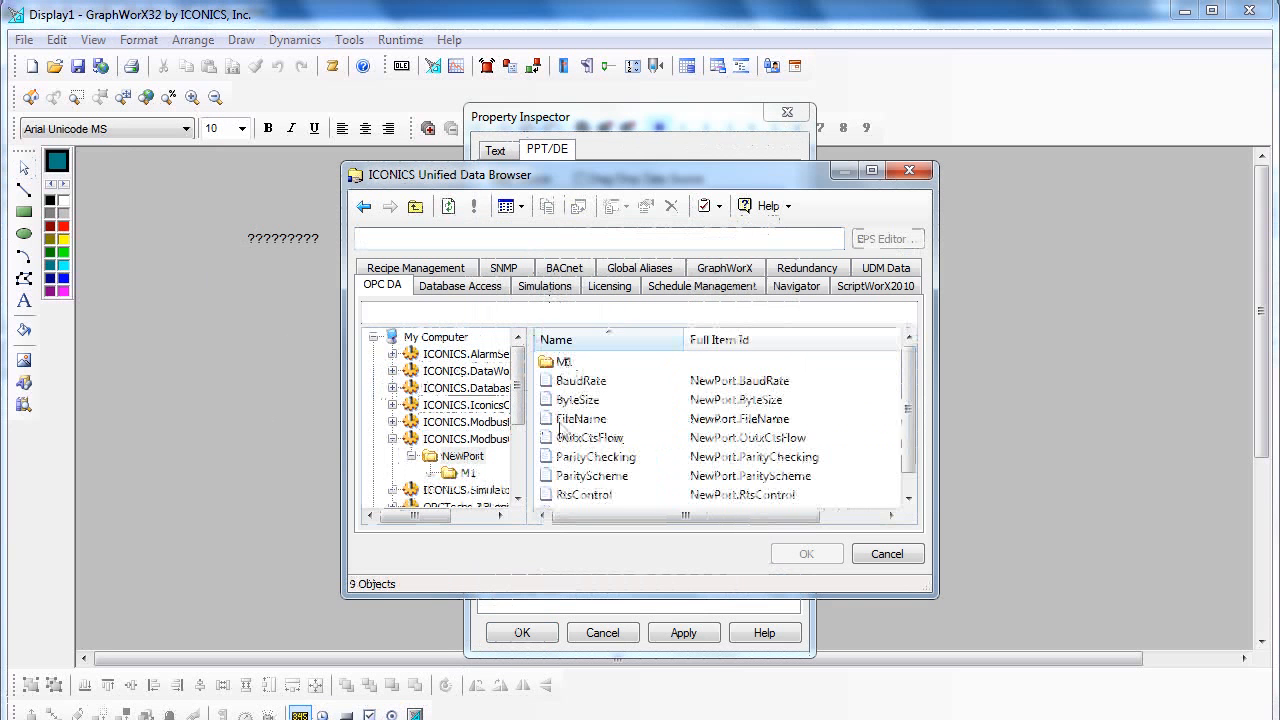
left_click(472, 472)
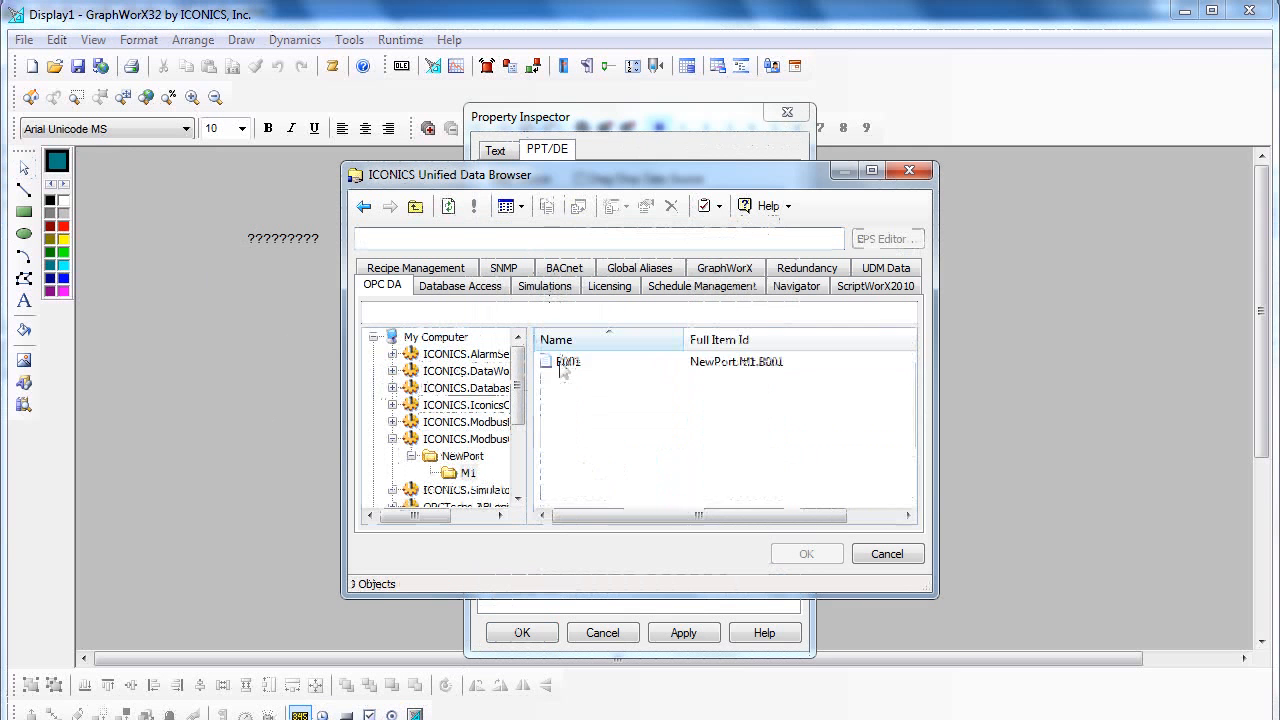
left_click(568, 360)
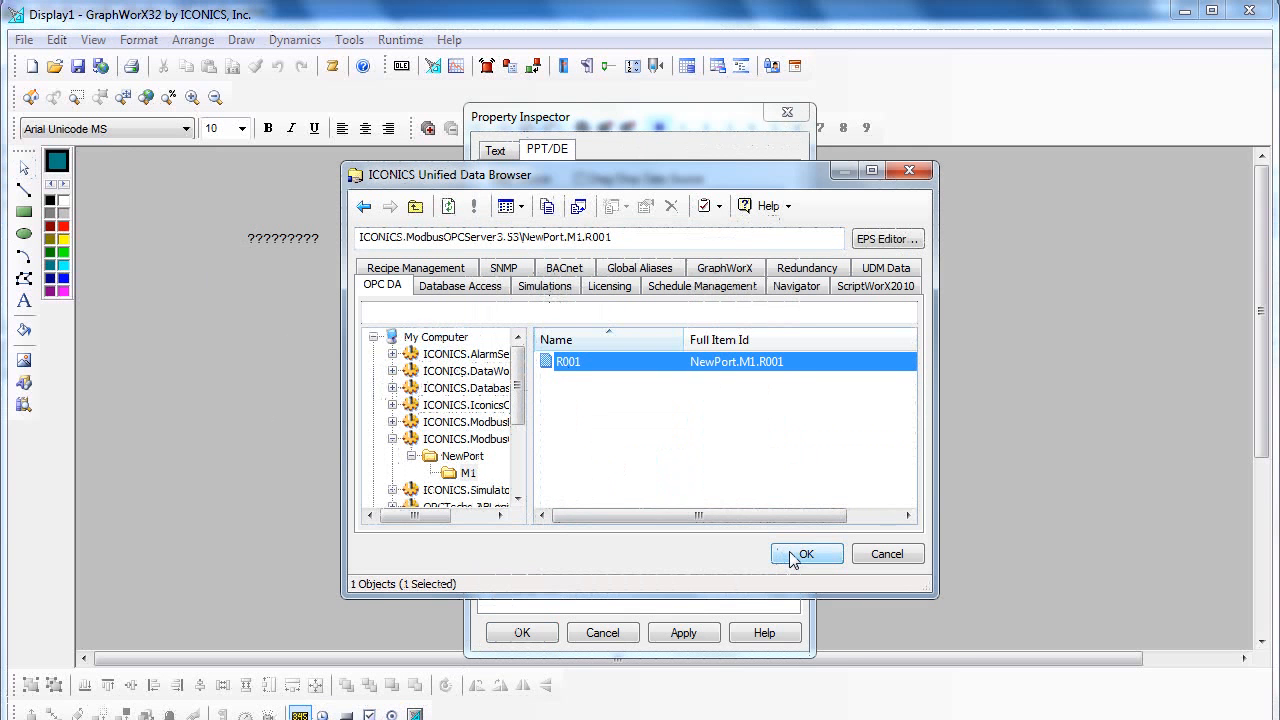
mouse_move(792, 560)
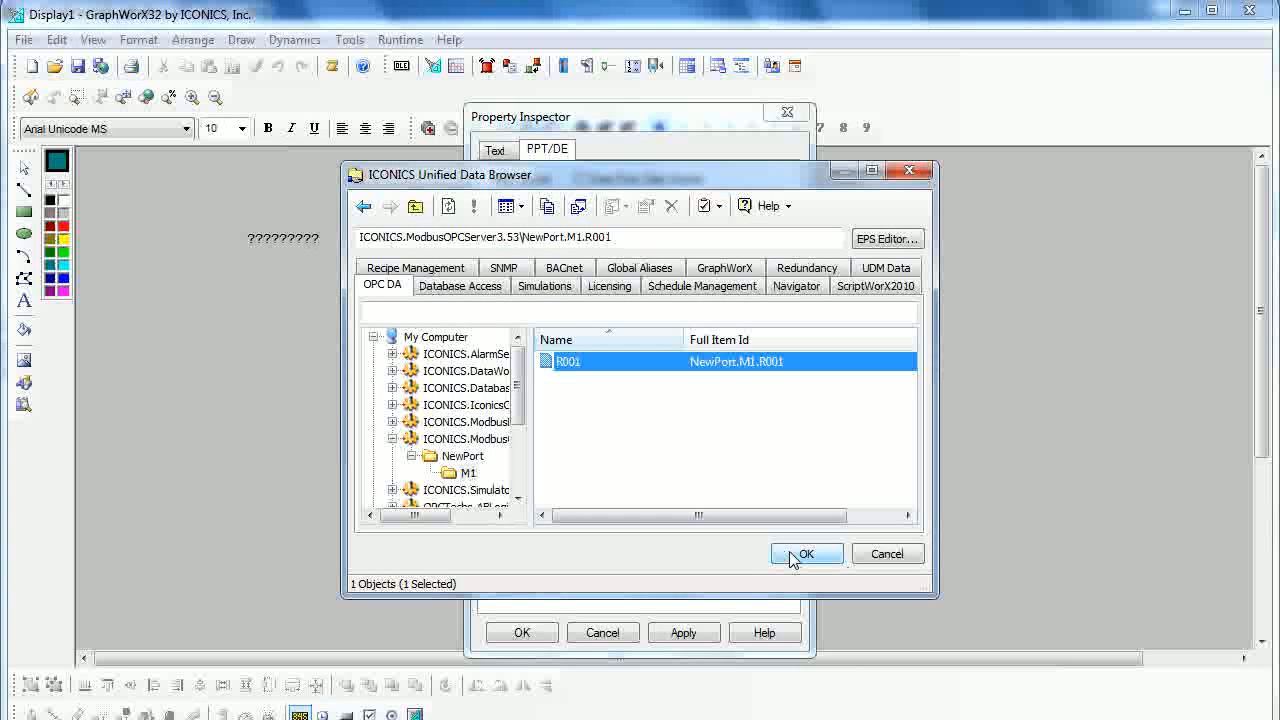
left_click(806, 554)
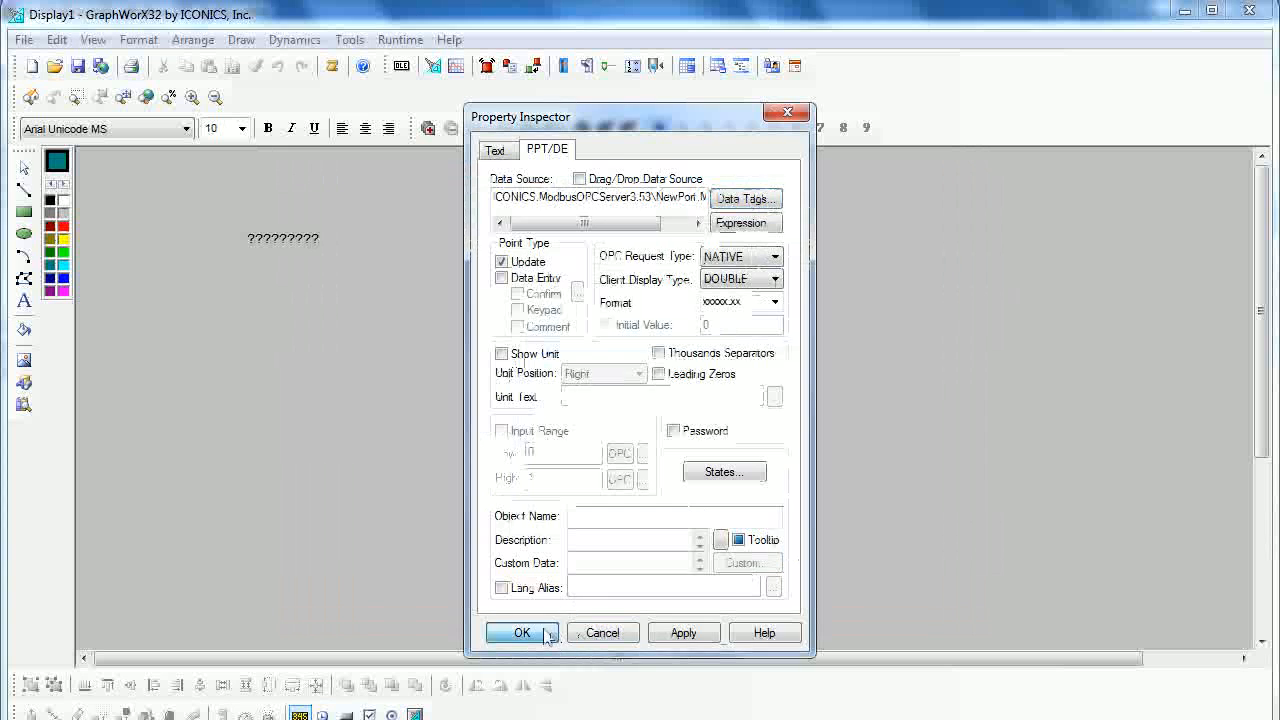
left_click(520, 632)
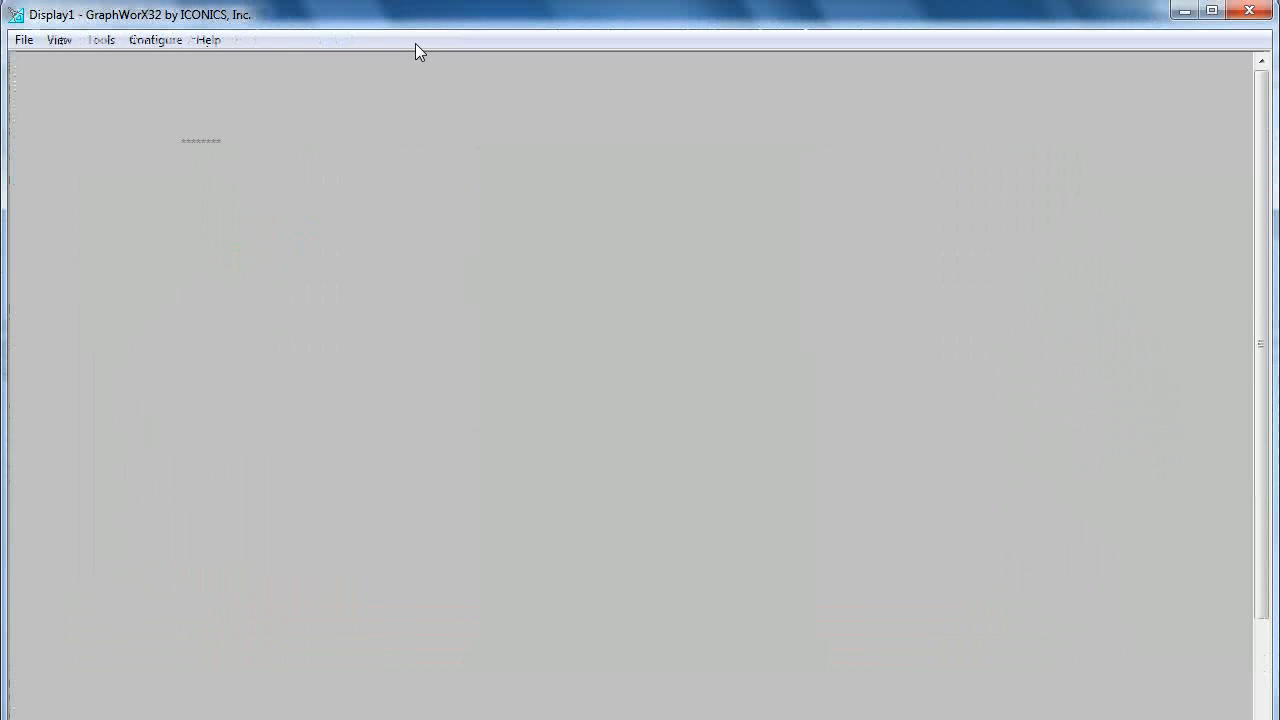
mouse_move(216, 160)
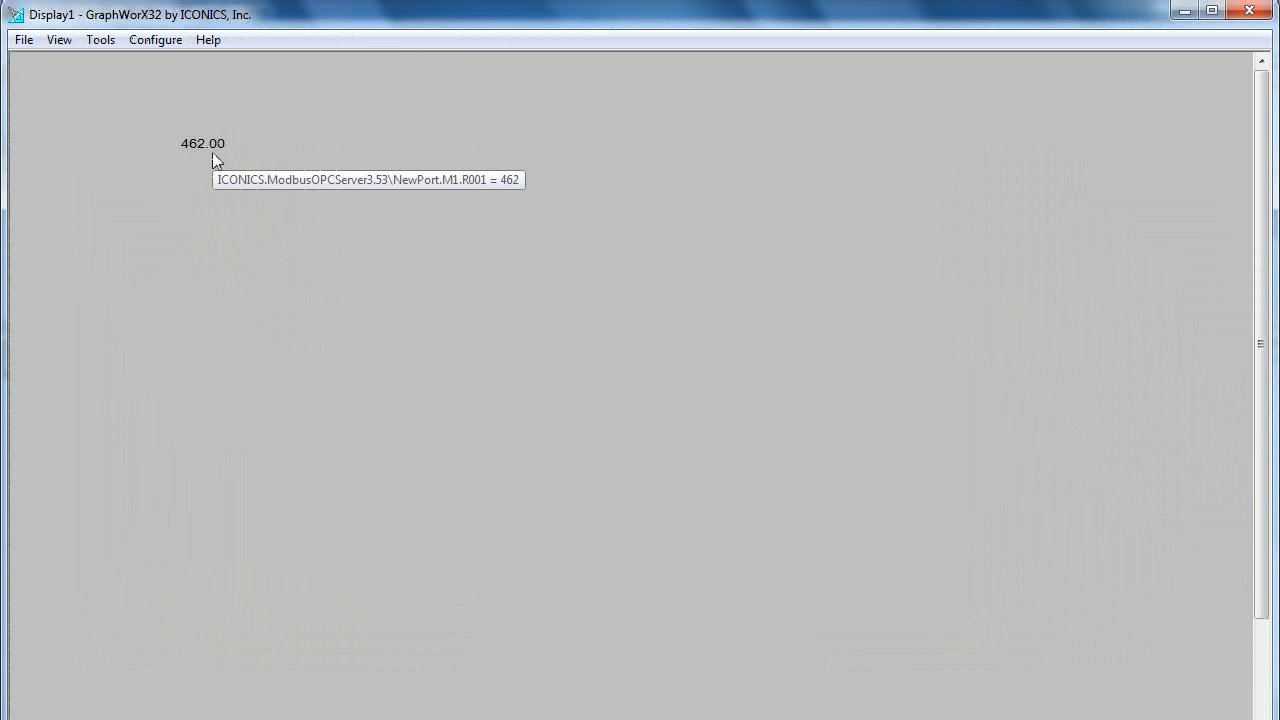